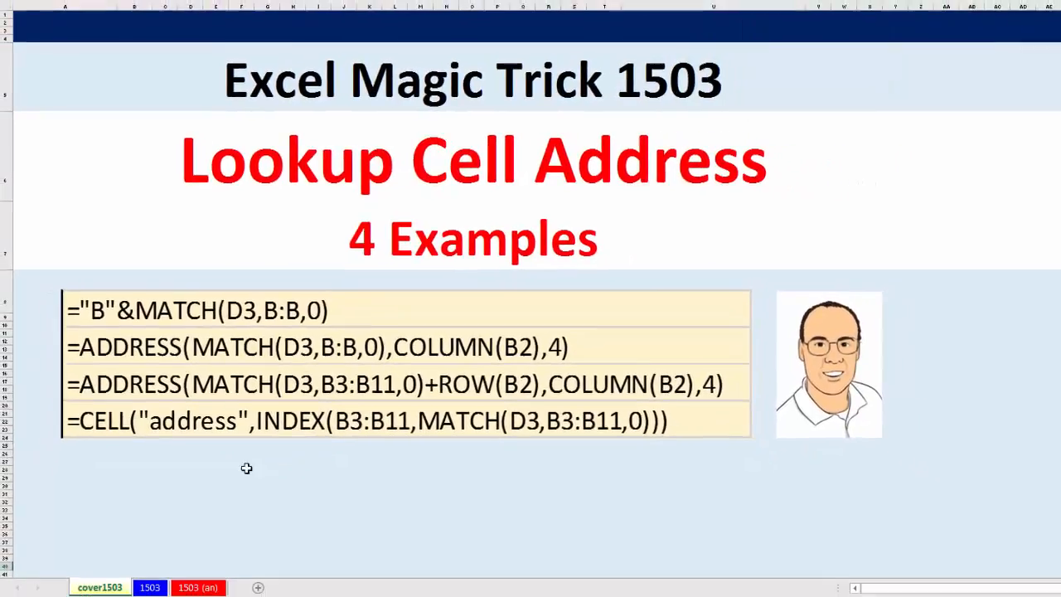
Go to the 1503 working sheet and set the lookup name in D3 to Pham.
click(149, 570)
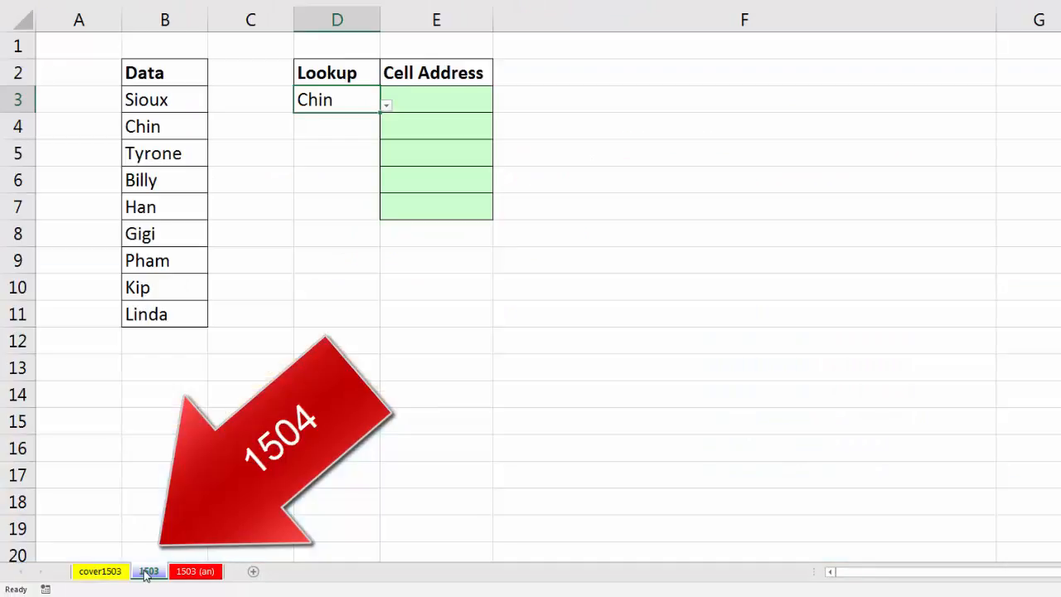
click(148, 570)
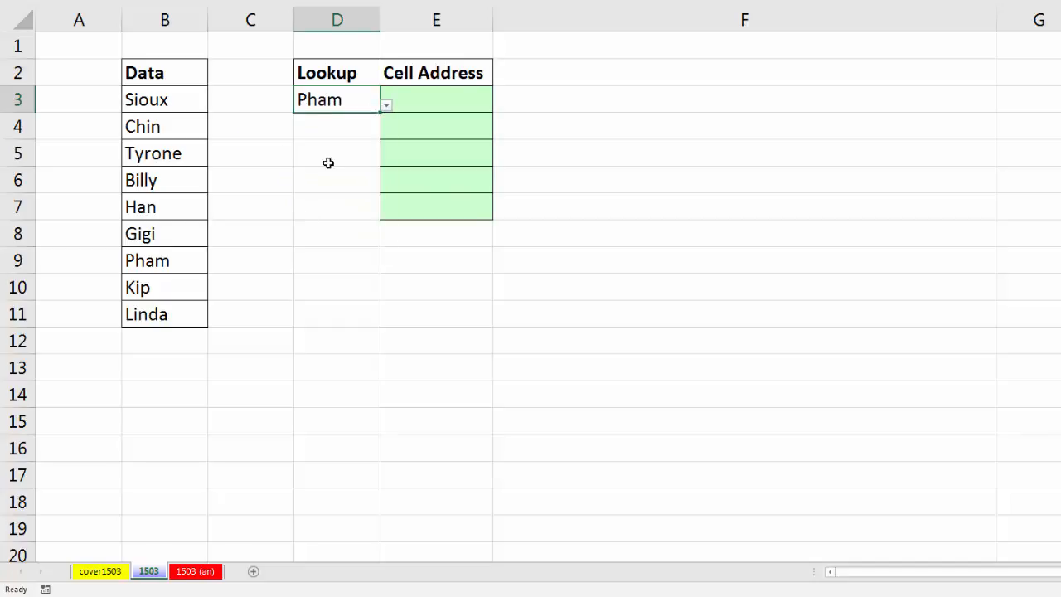
mouse_move(184, 222)
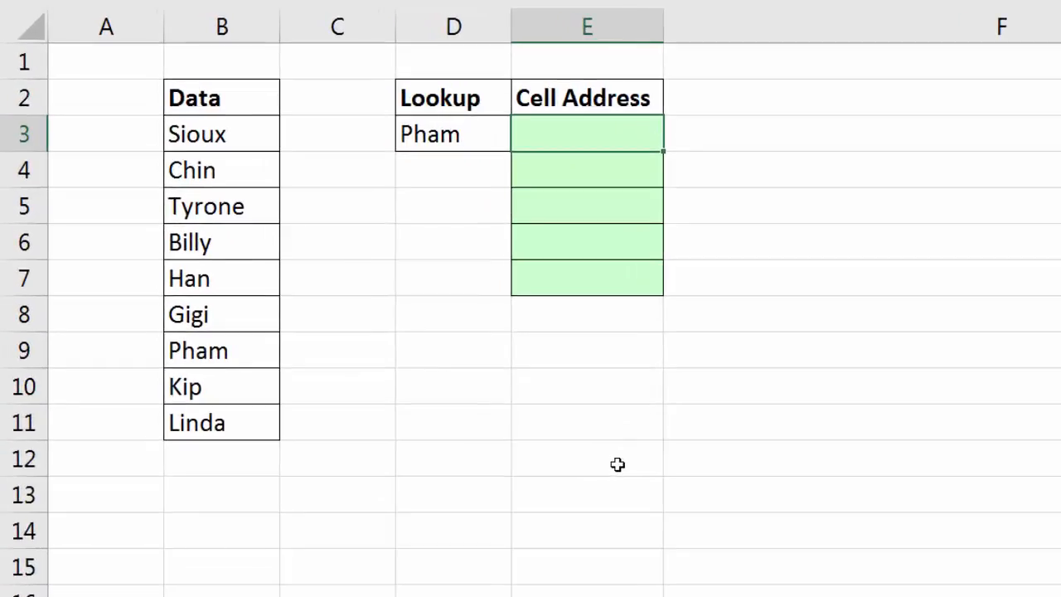
mouse_move(612, 440)
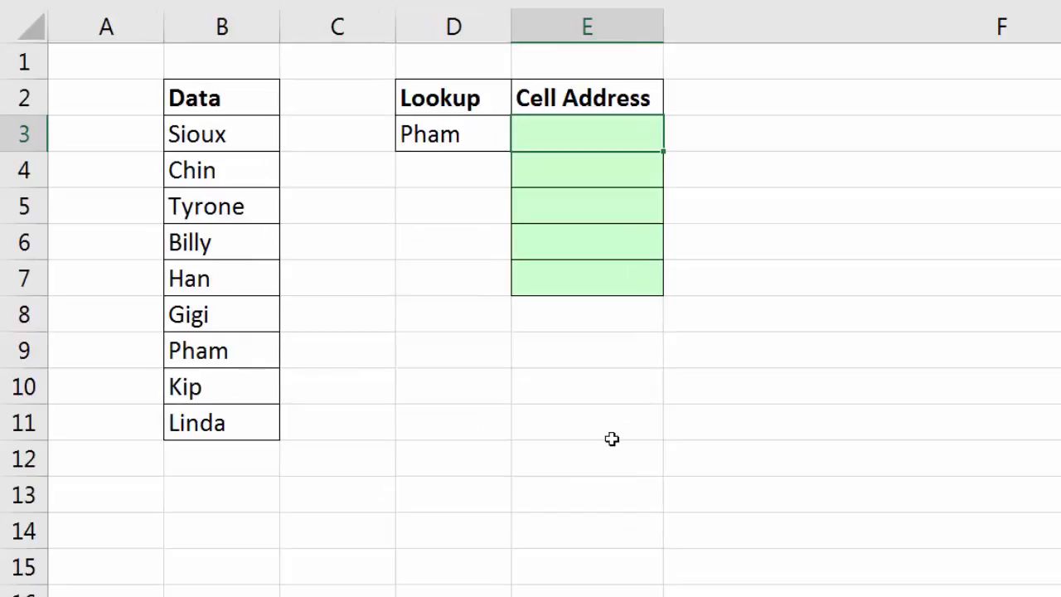
mouse_move(222, 325)
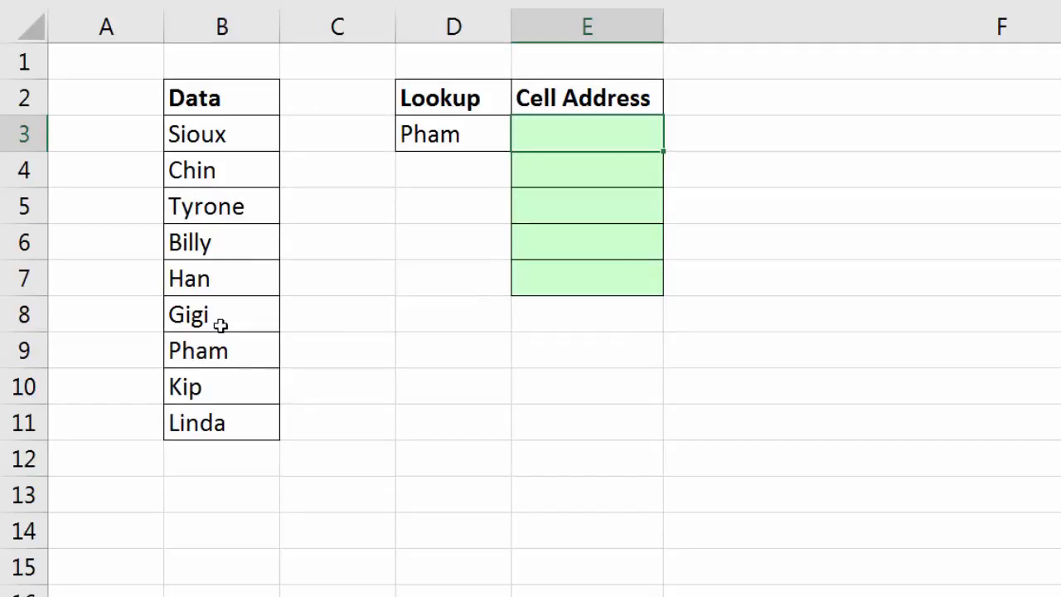
Enter ="B"&MATCH(D3,B:B,0) in E3 so it returns B9 for Pham.
text(=)
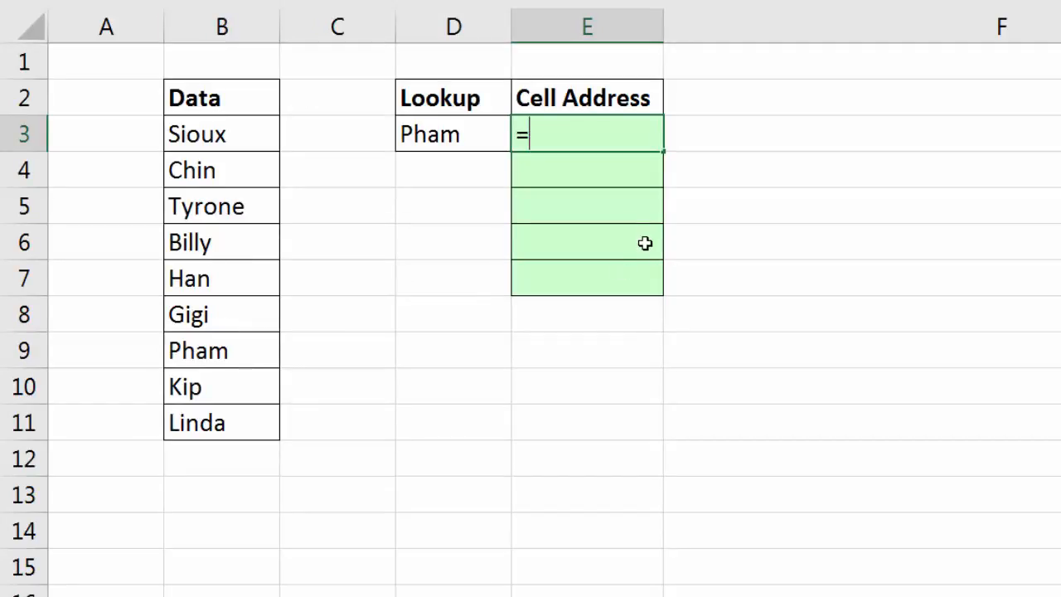
text("B)
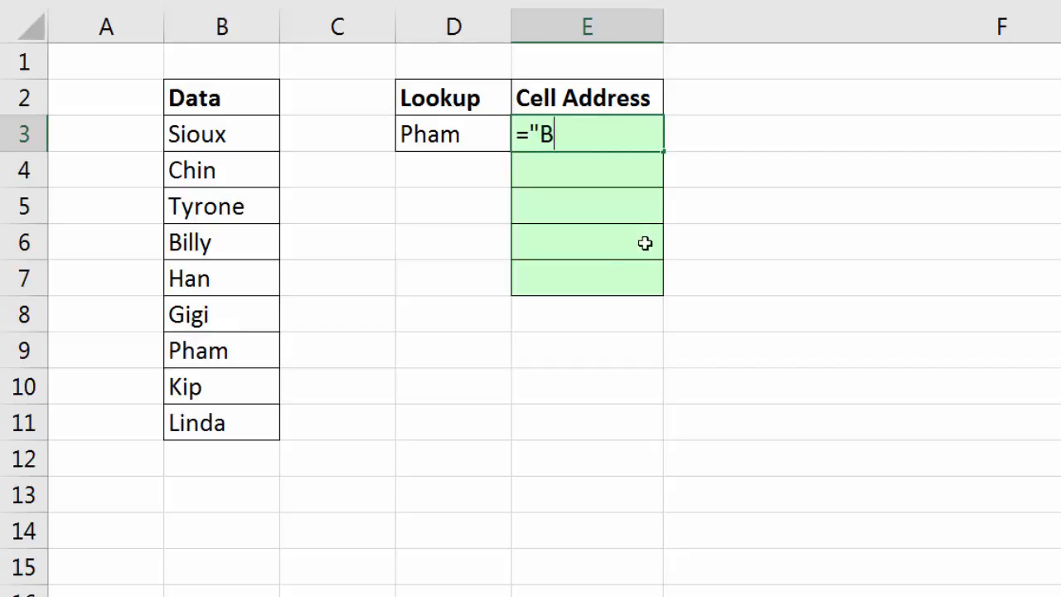
text(")
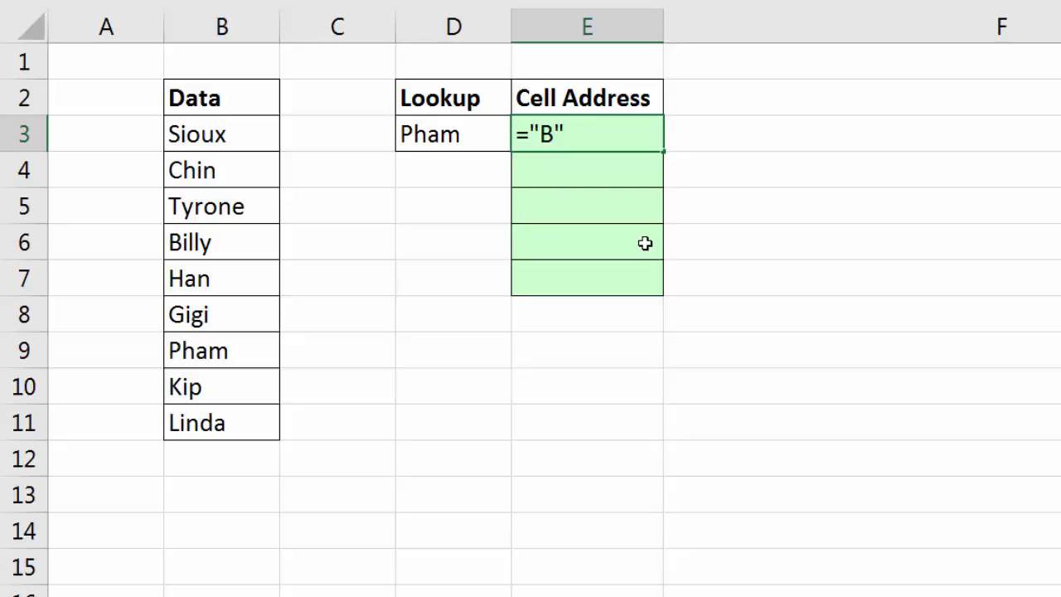
text(&)
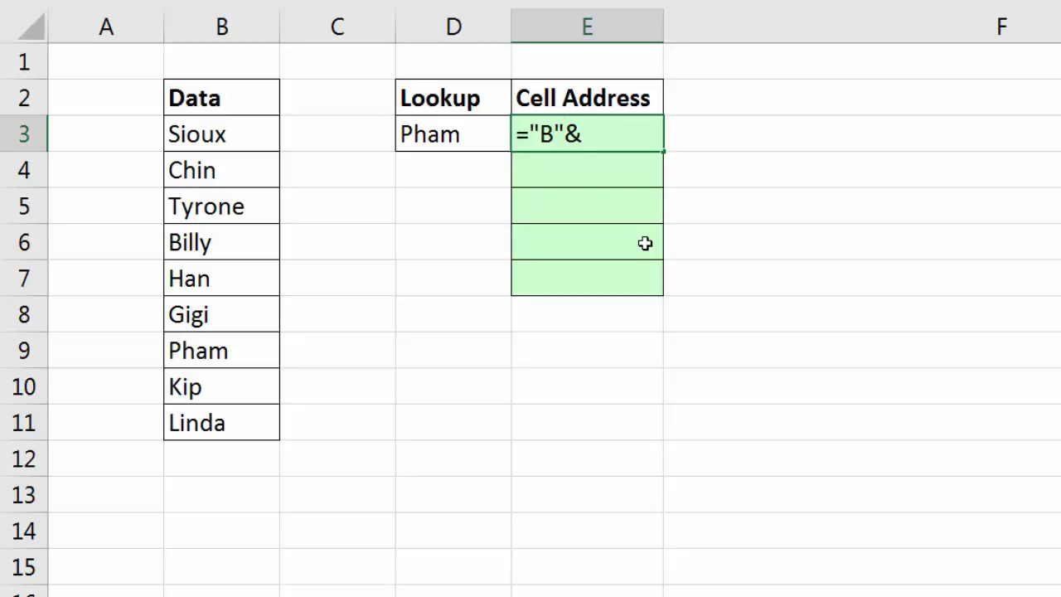
mouse_move(219, 313)
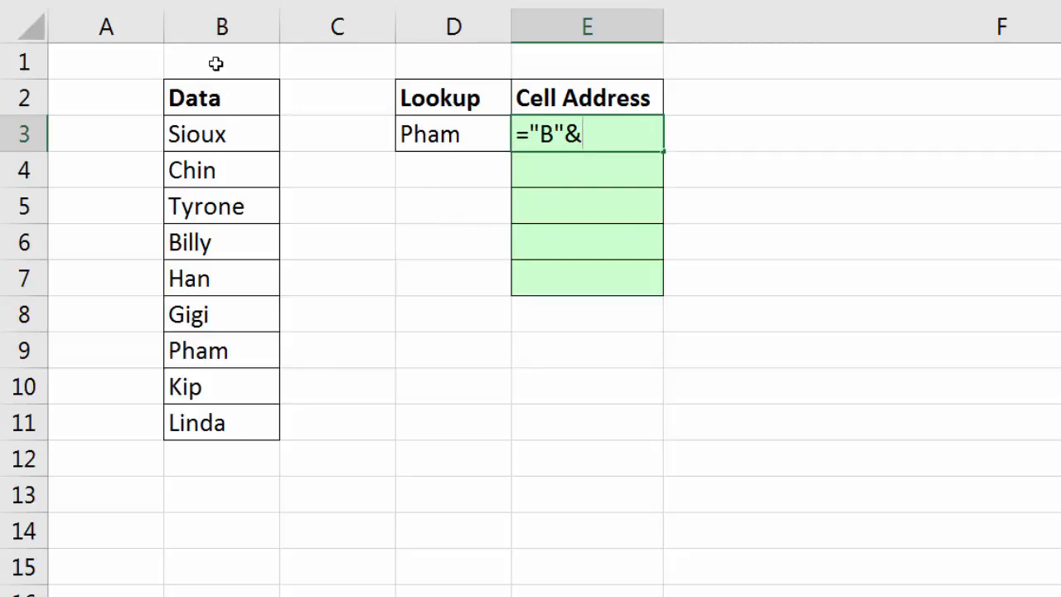
text(m)
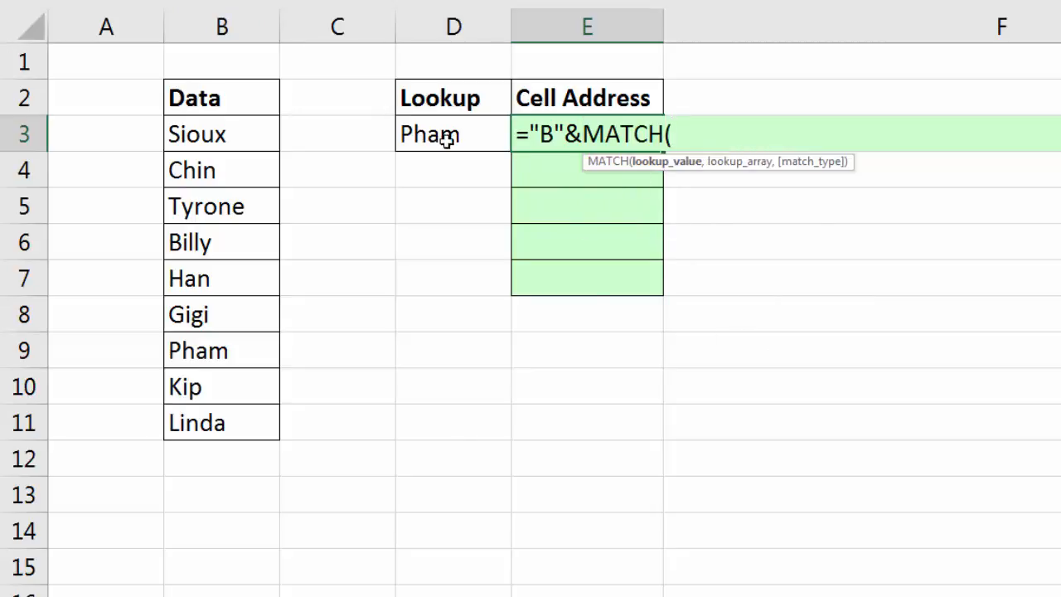
click(454, 133)
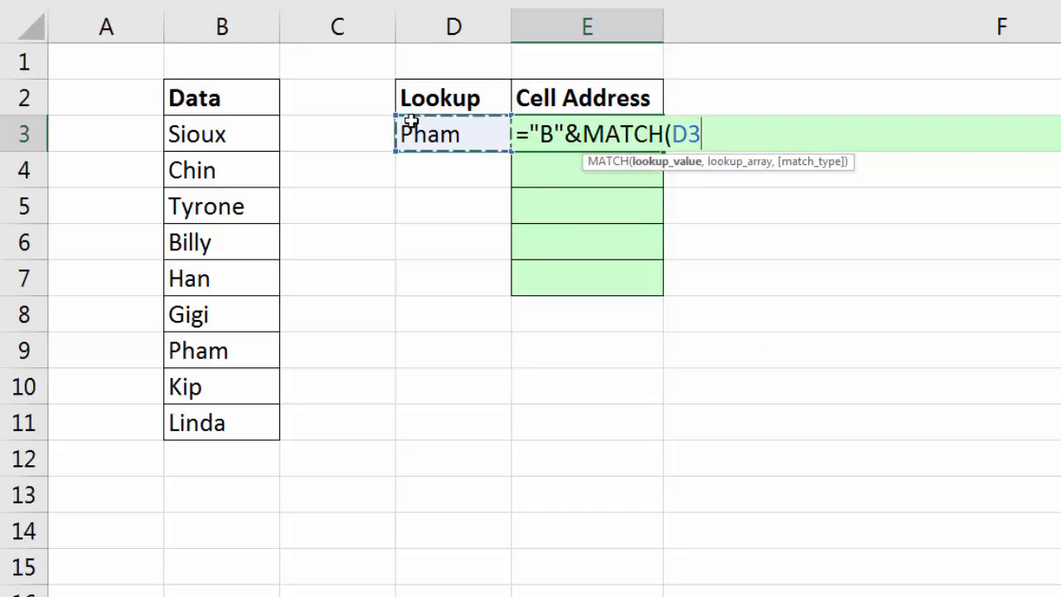
text(,)
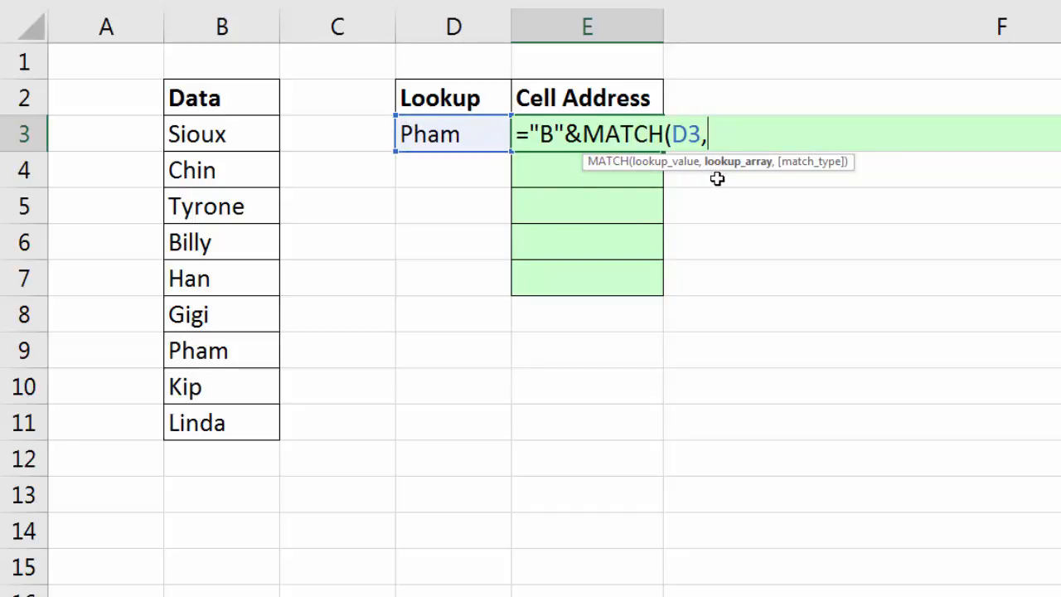
mouse_move(686, 184)
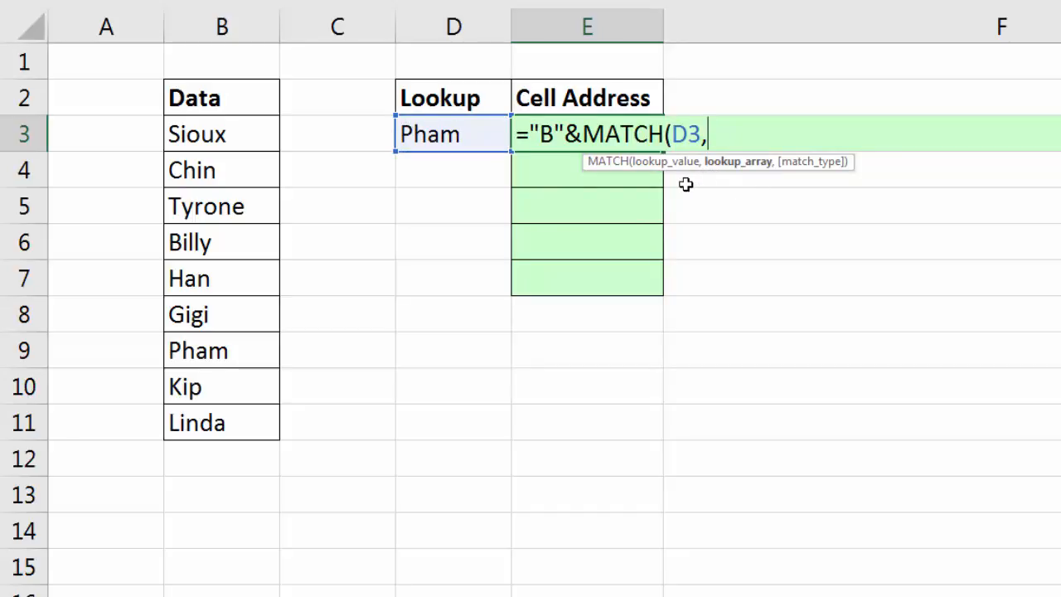
click(222, 27)
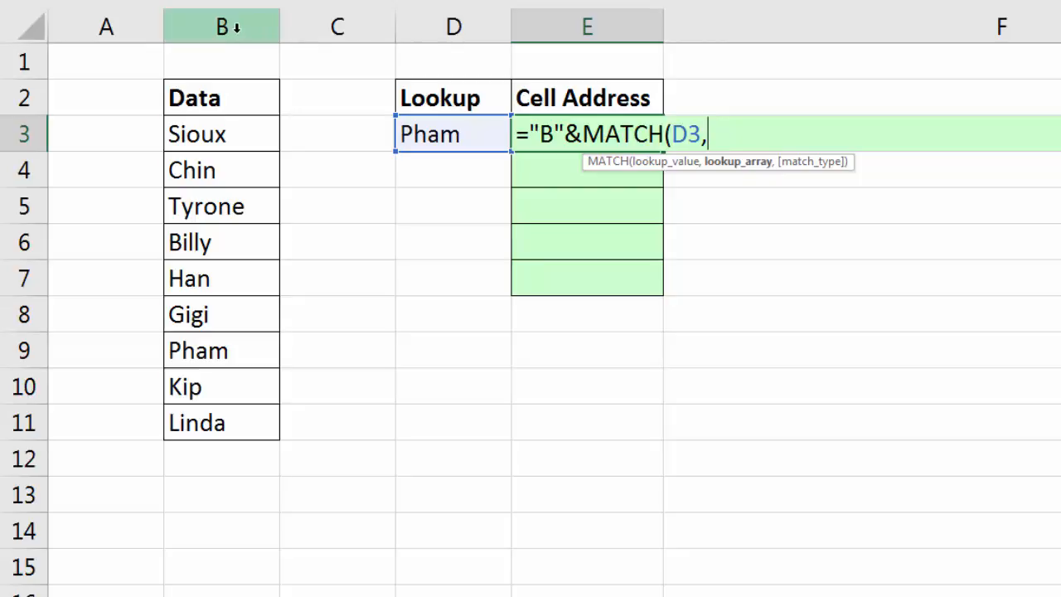
click(222, 27)
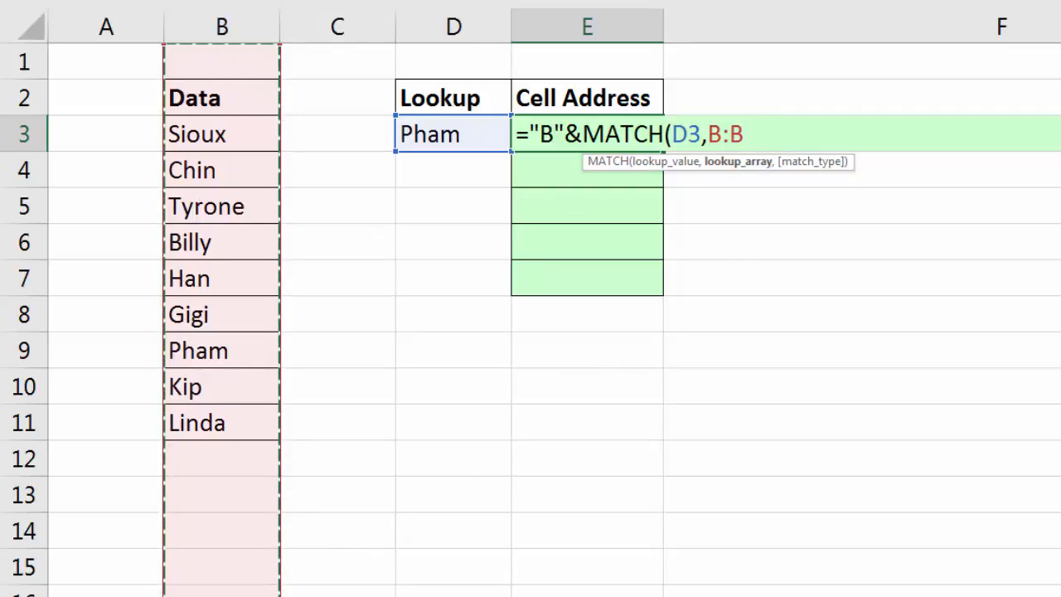
mouse_move(490, 415)
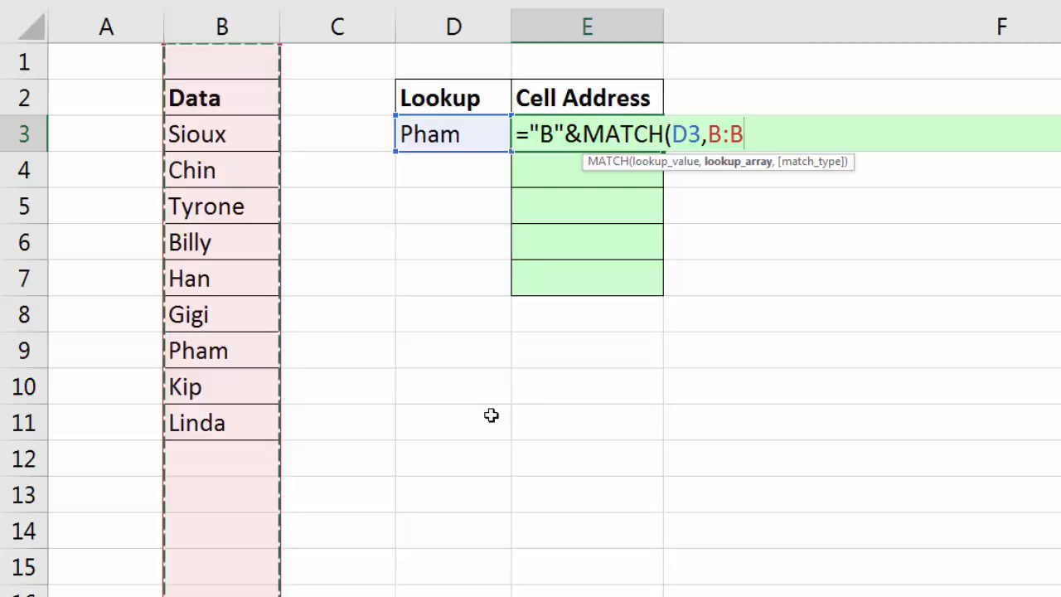
mouse_move(288, 189)
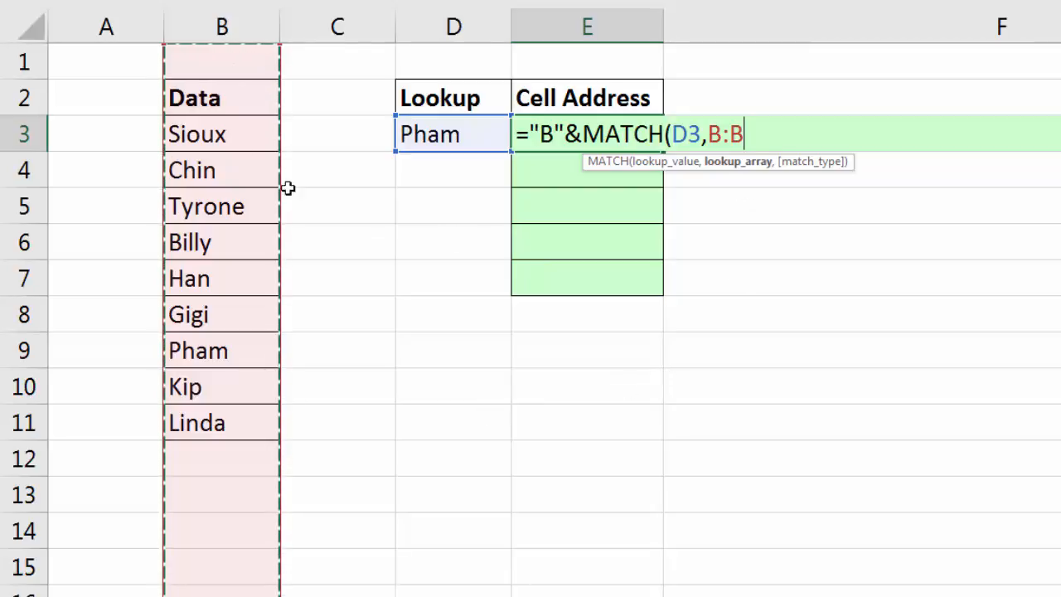
mouse_move(760, 195)
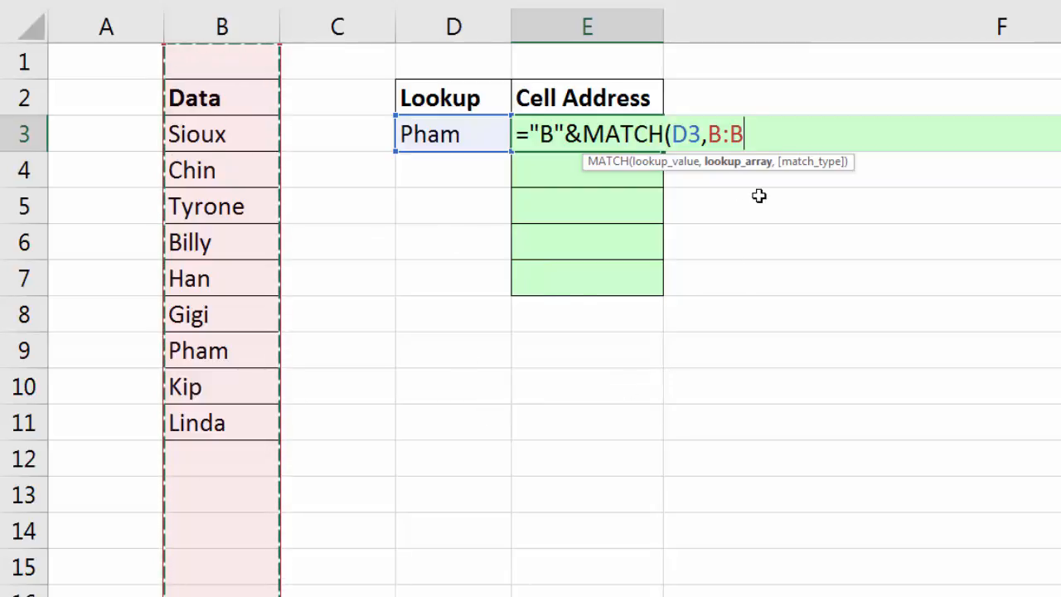
mouse_move(837, 311)
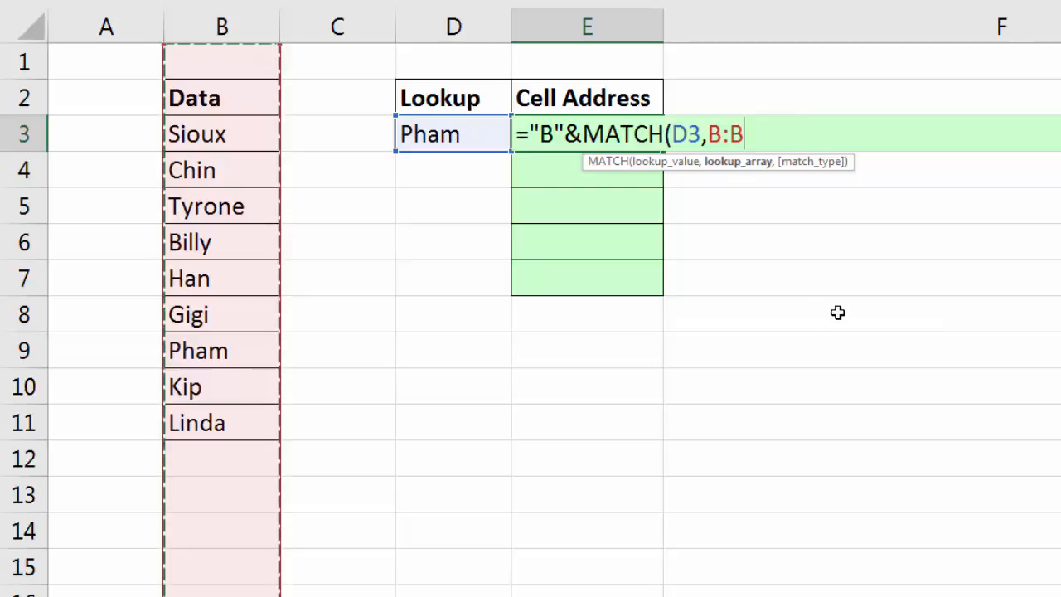
text(,)
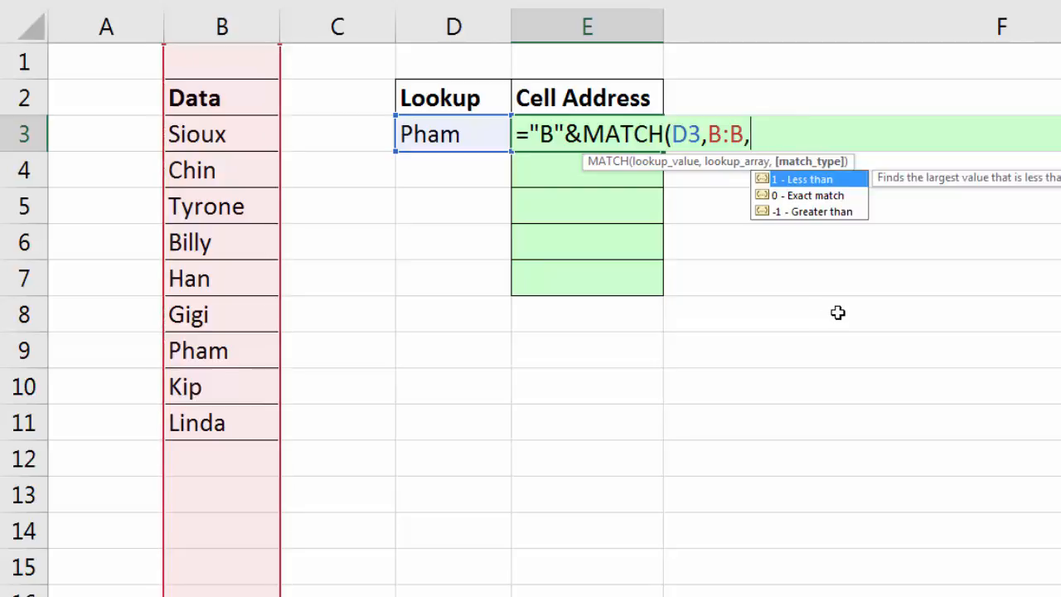
text(0))
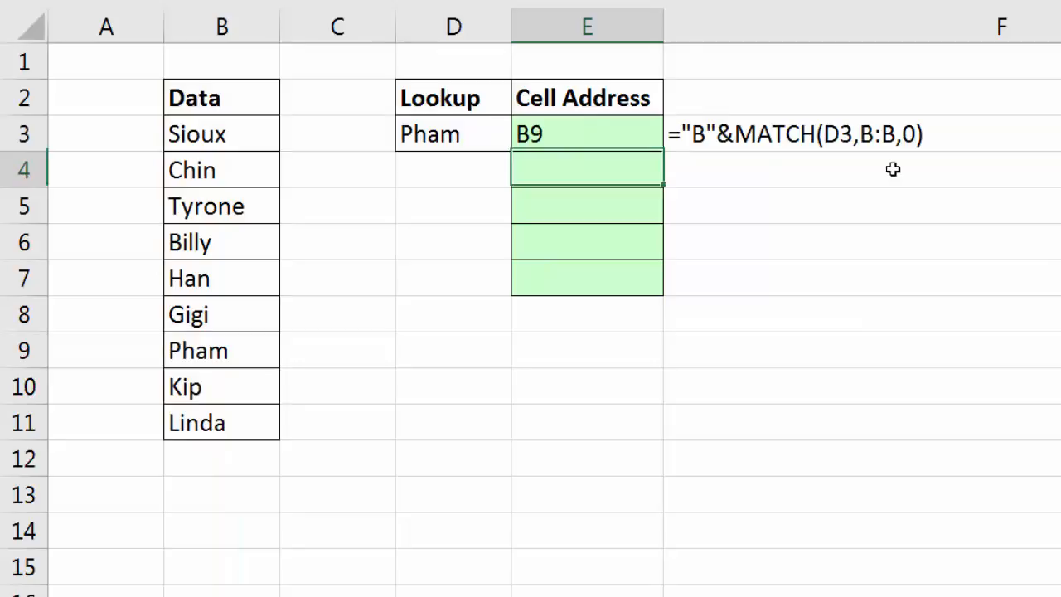
Set the lookup name to Tyrone so E3 returns B5, and go to cell B5.
click(454, 133)
text(Tyrone)
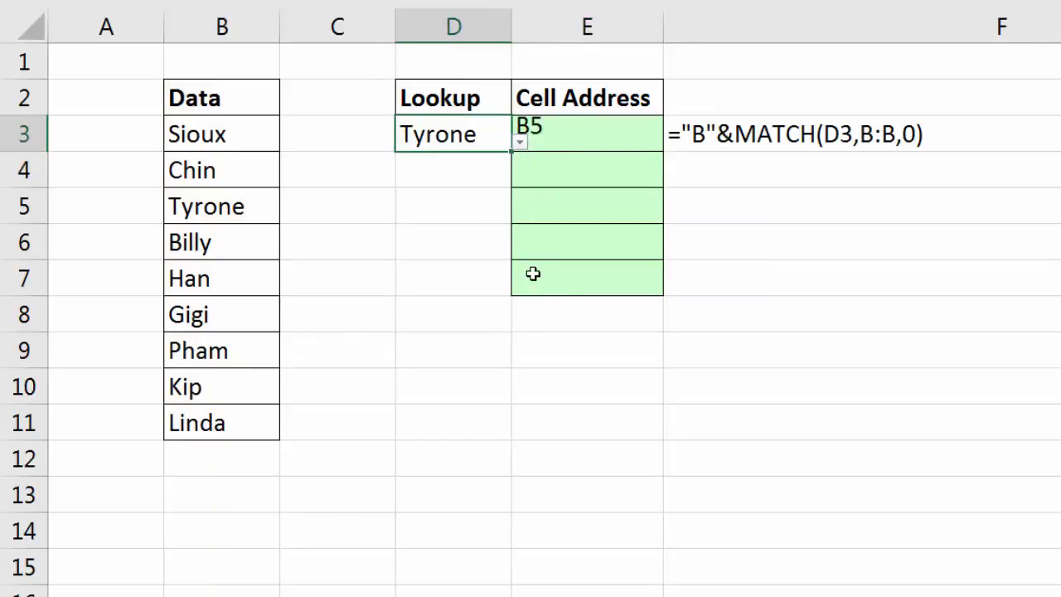
click(862, 387)
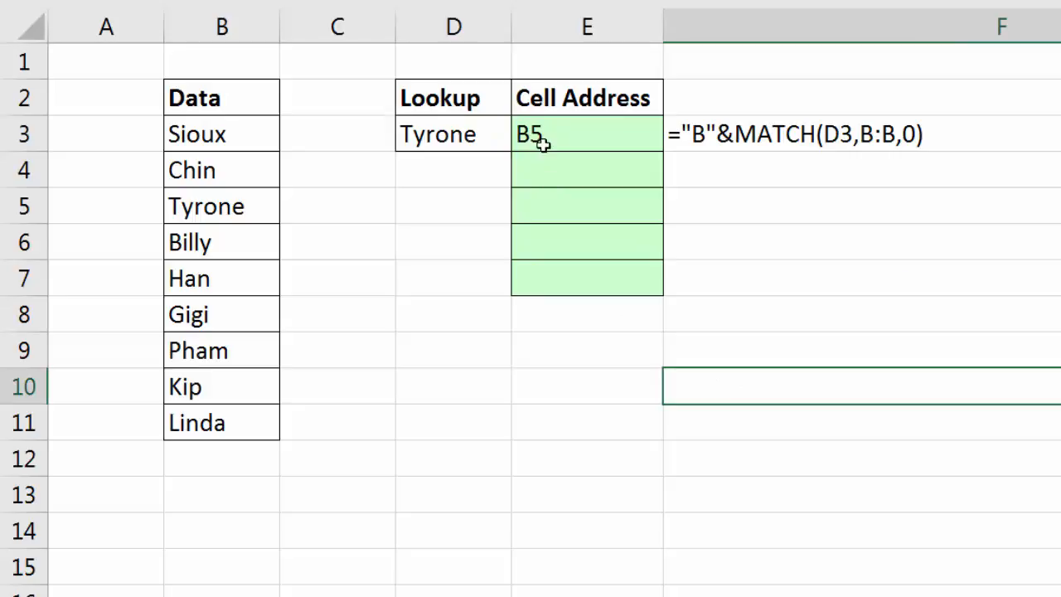
click(222, 205)
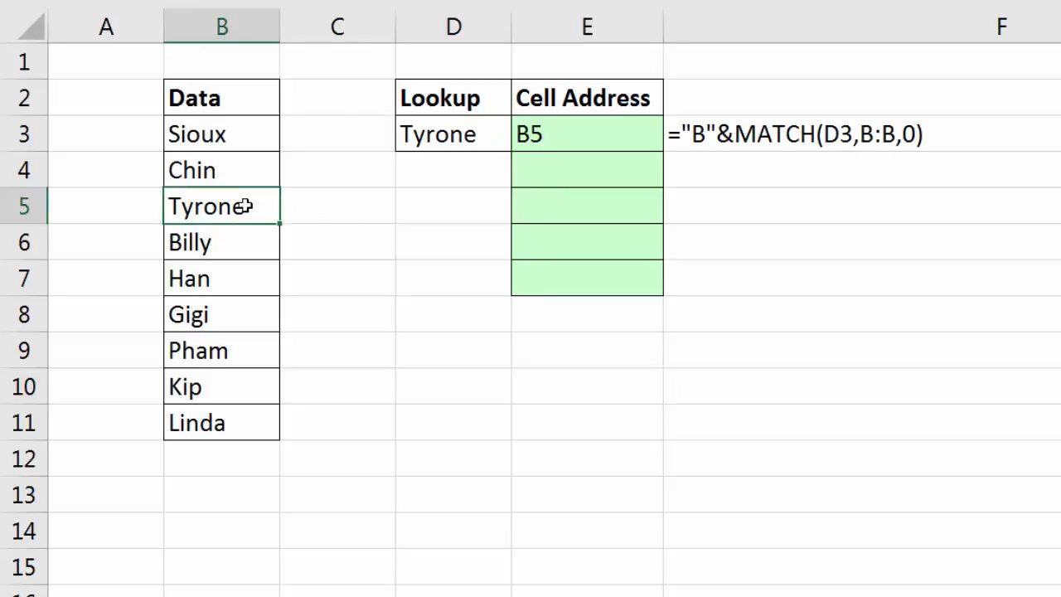
Insert a test column before the Data list, then undo it.
click(222, 27)
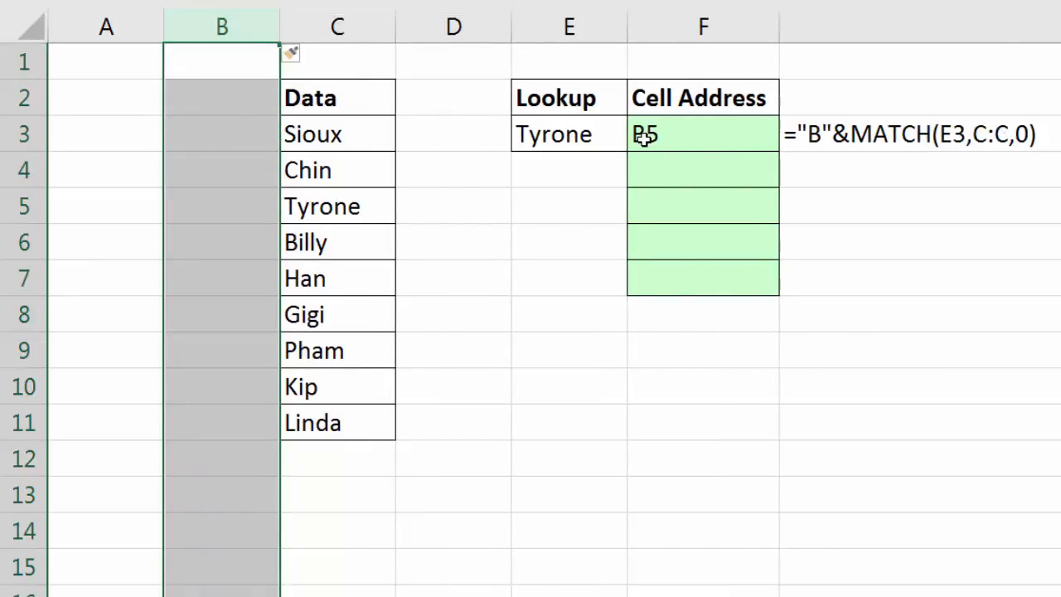
mouse_move(741, 392)
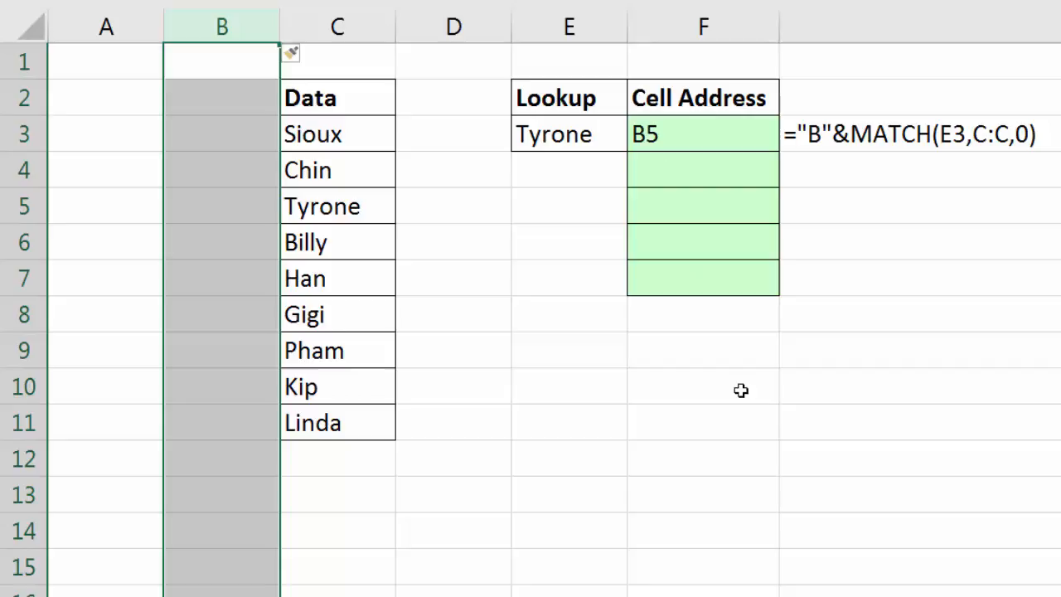
key(ctrl+z)
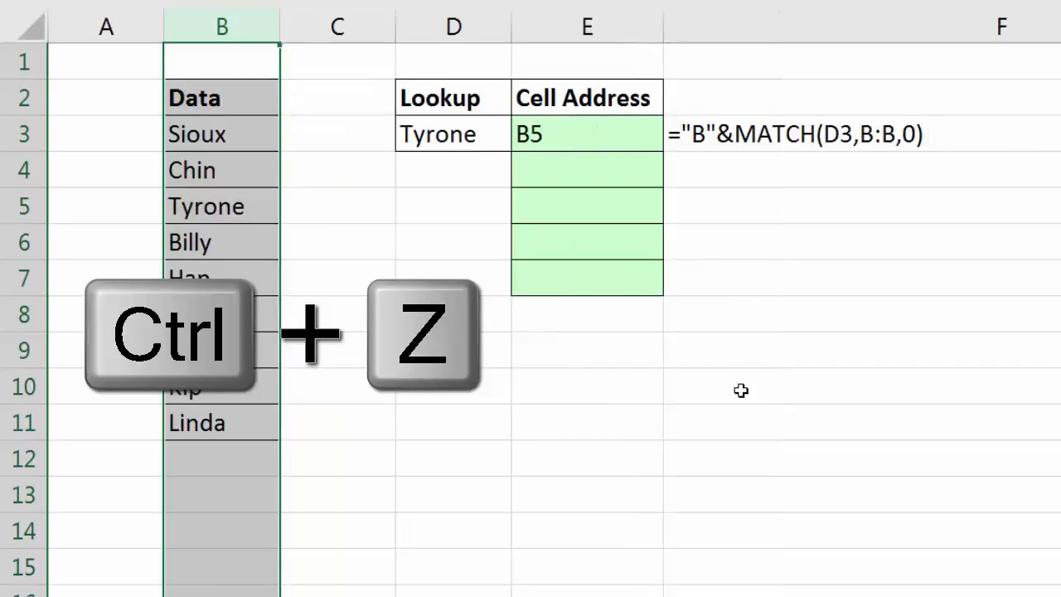
key(ctrl+z)
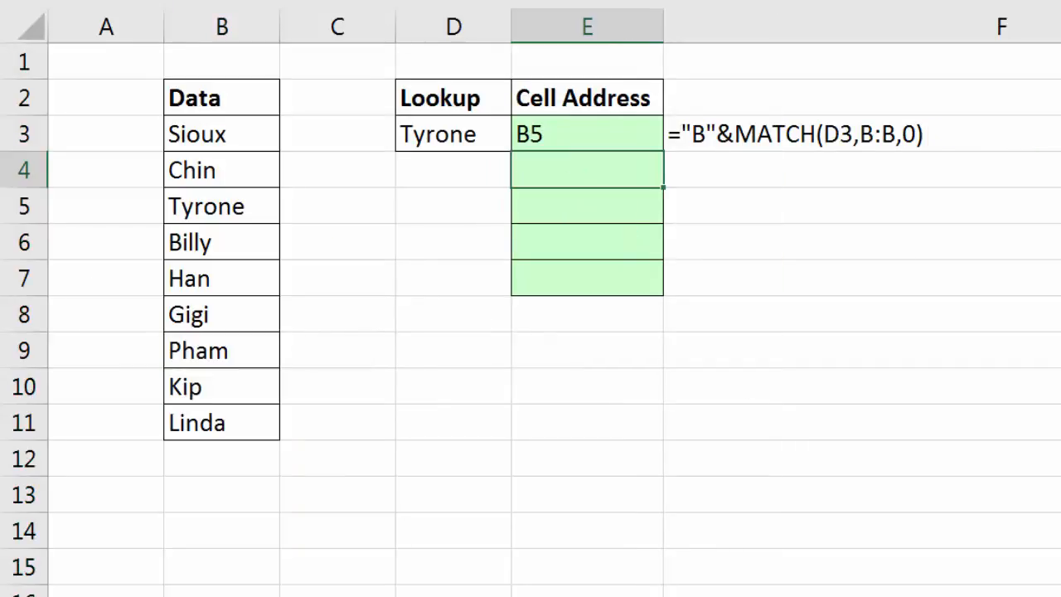
Enter =ADDRESS(MATCH(D3,B:B,0),COLUMN(B2),4) in E4, returning B5 for Tyrone.
text(=ad)
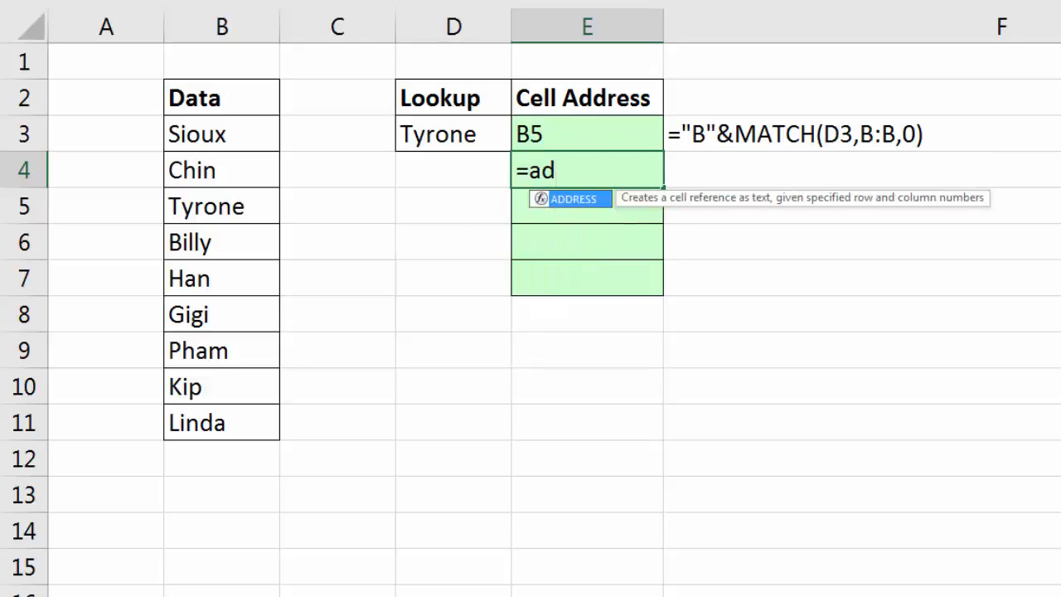
key(Tab)
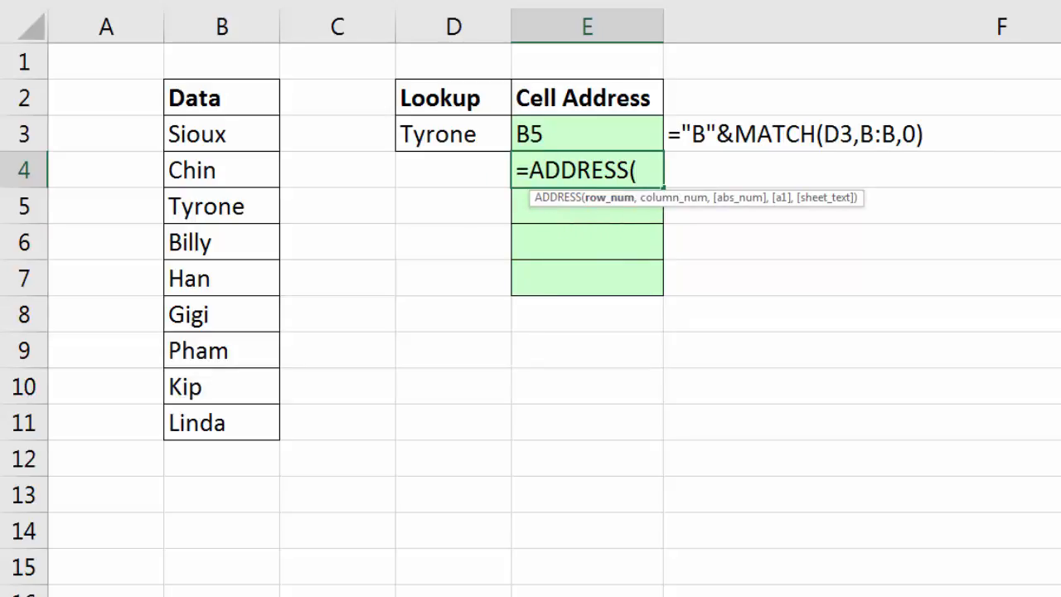
mouse_move(620, 252)
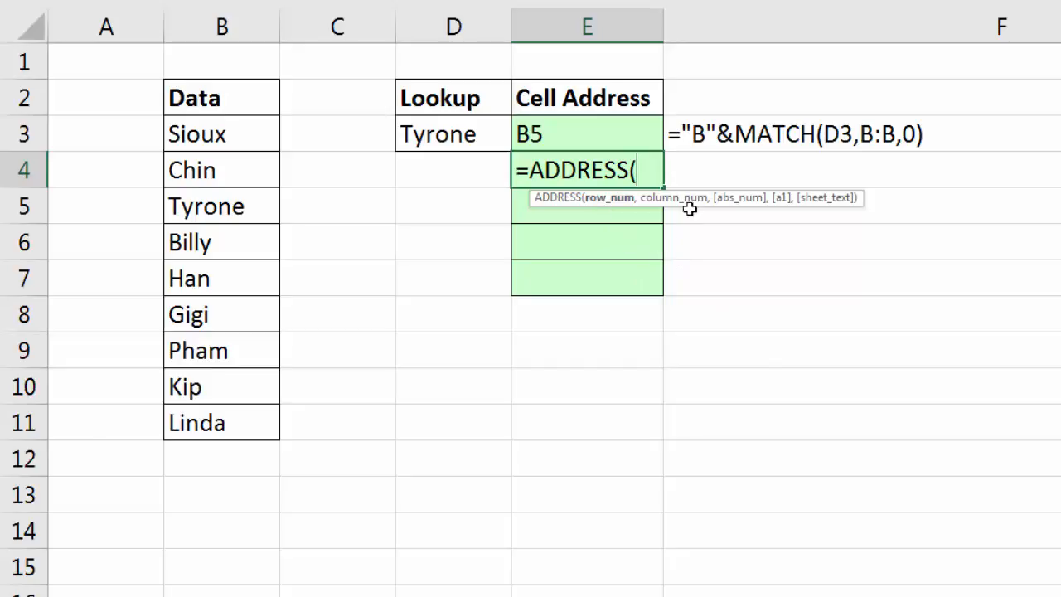
mouse_move(754, 219)
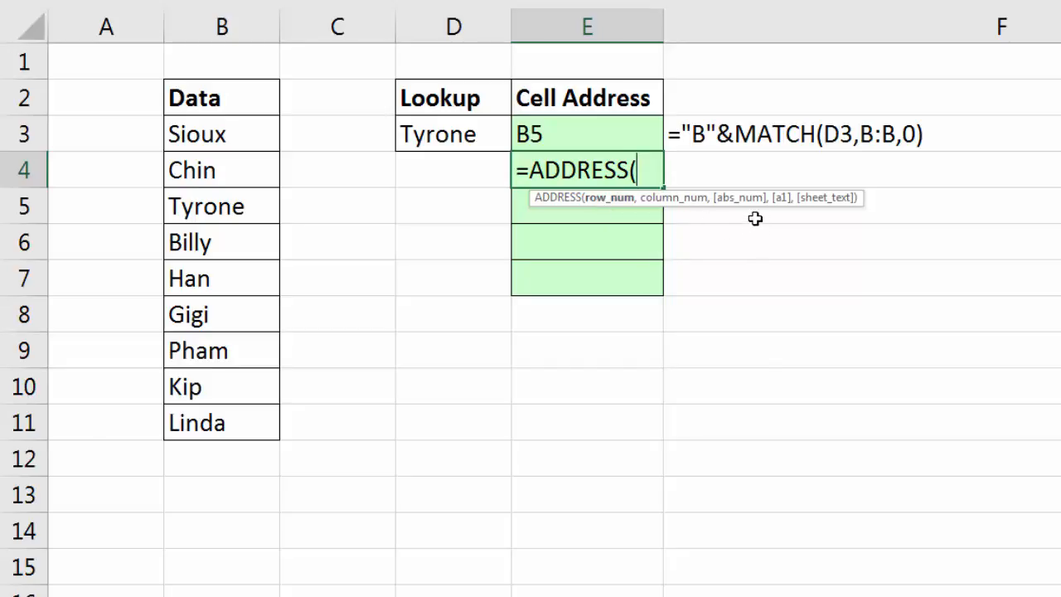
mouse_move(749, 227)
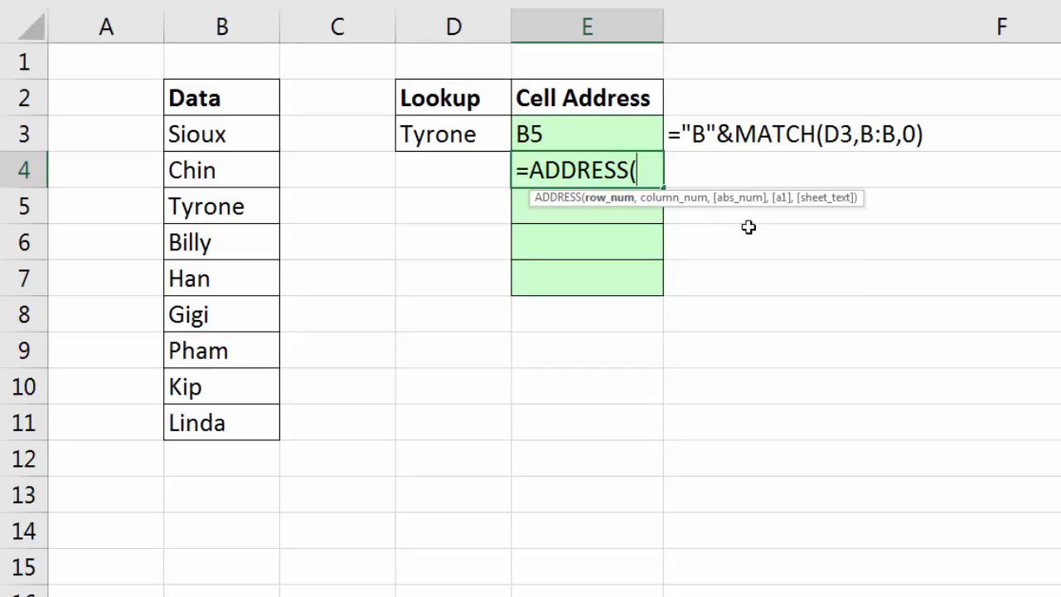
mouse_move(638, 276)
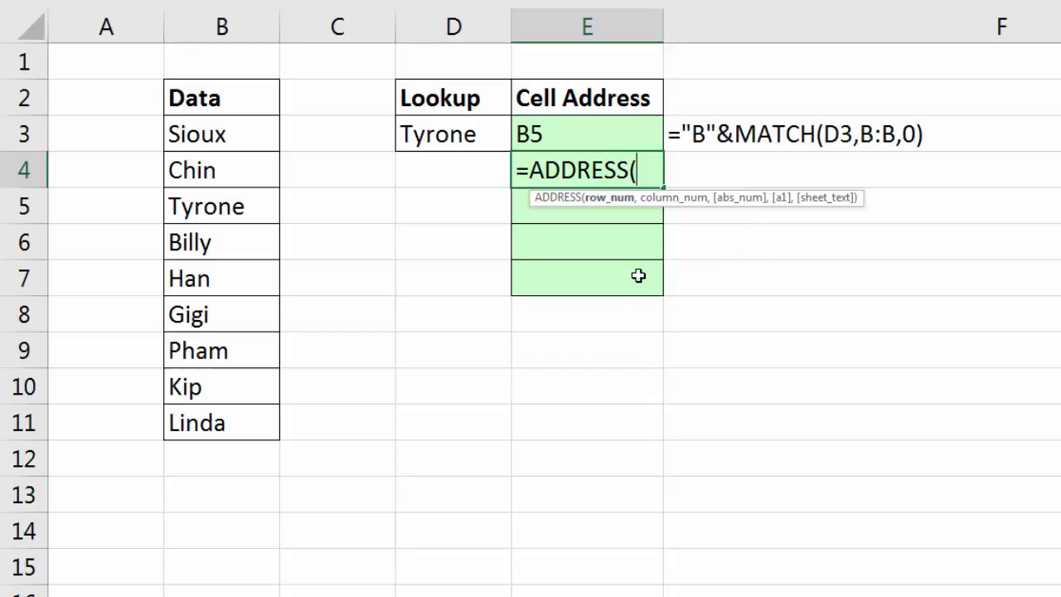
mouse_move(670, 307)
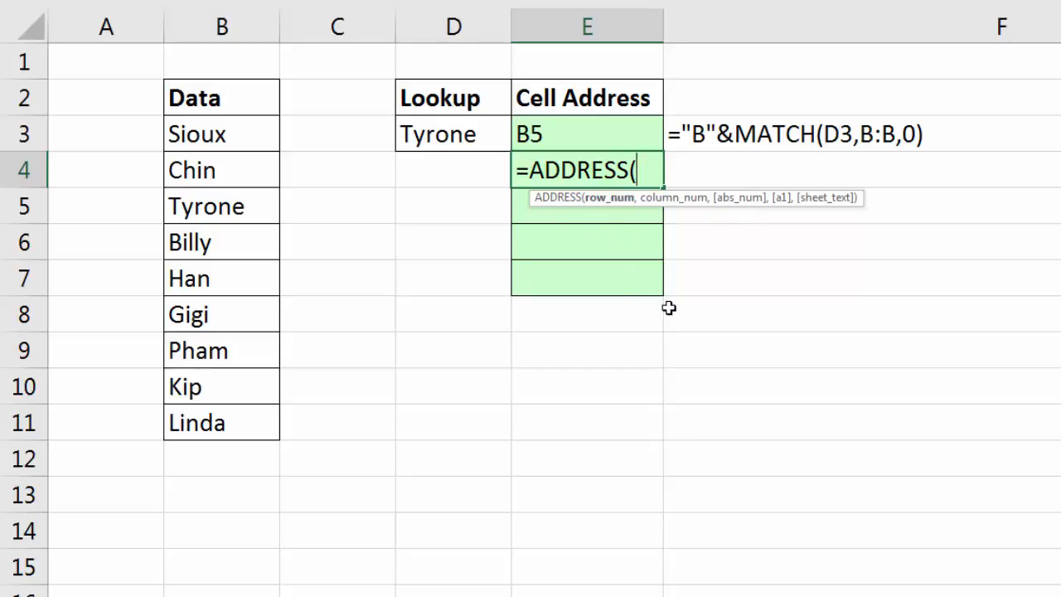
text(MATCH(D3,B:B)
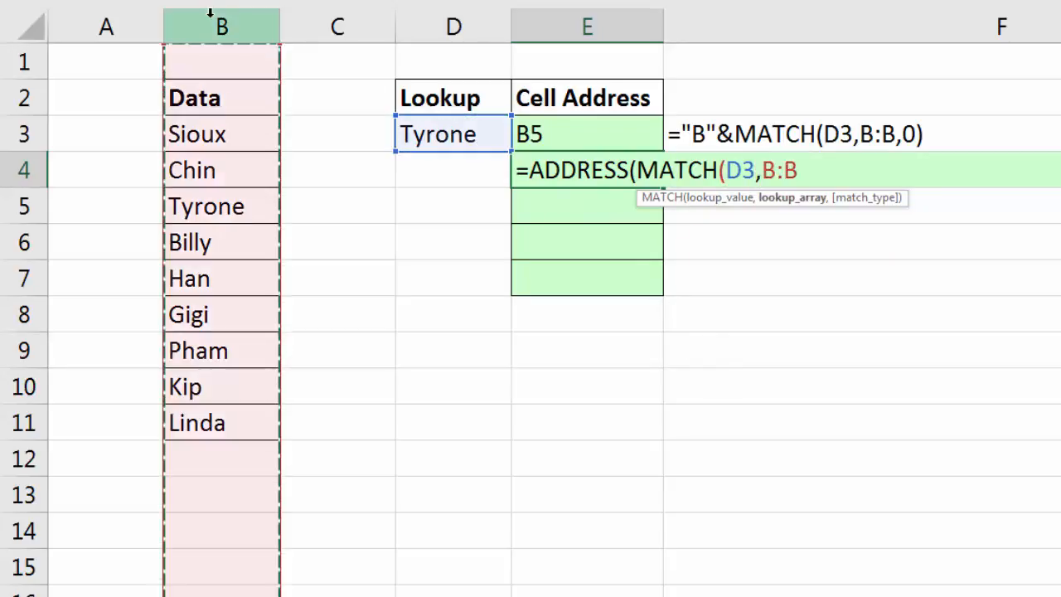
text(,)
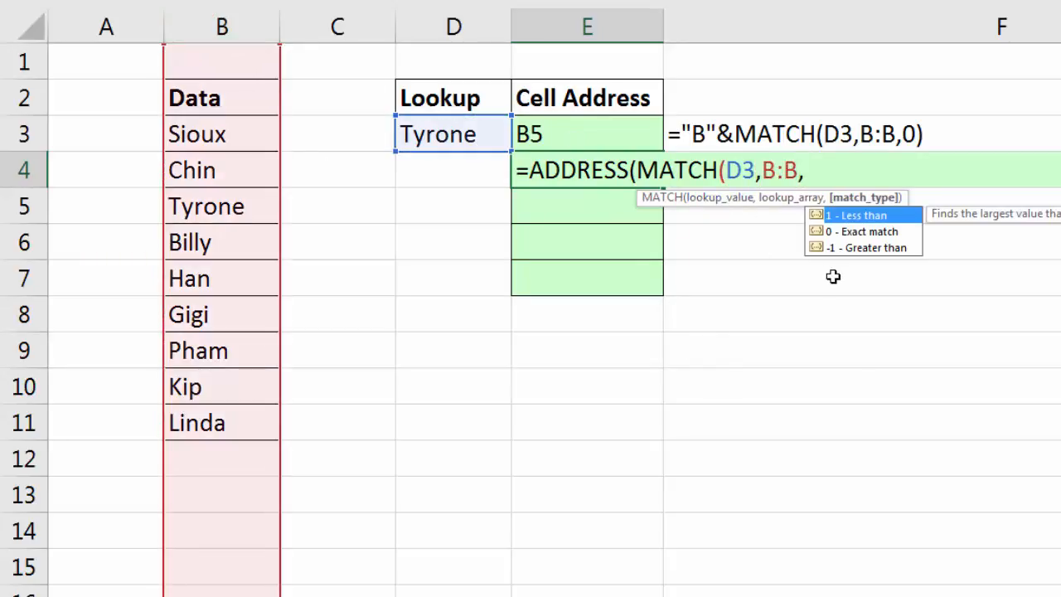
text(0))
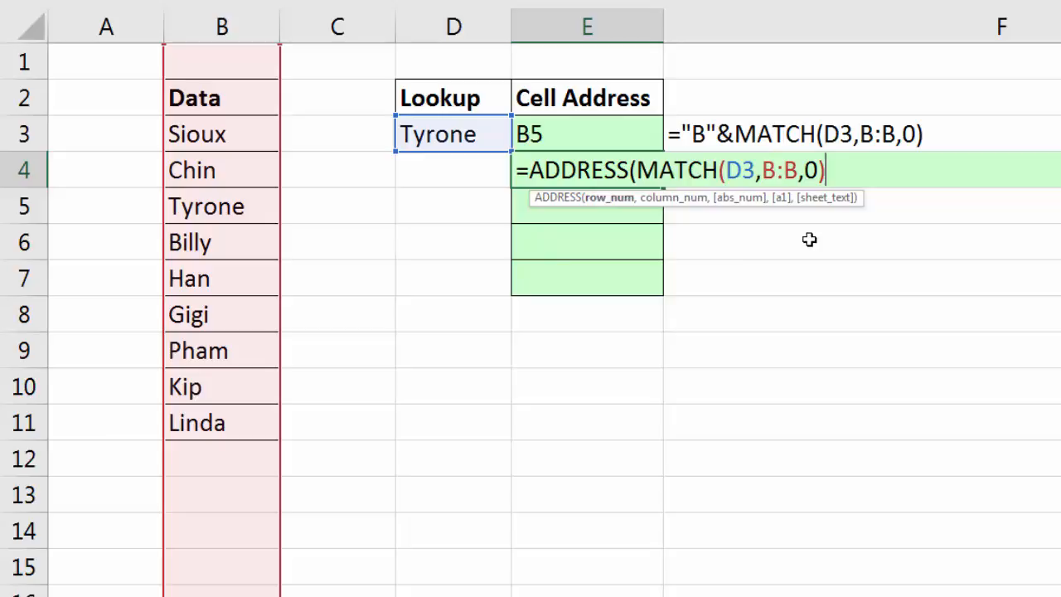
text(,)
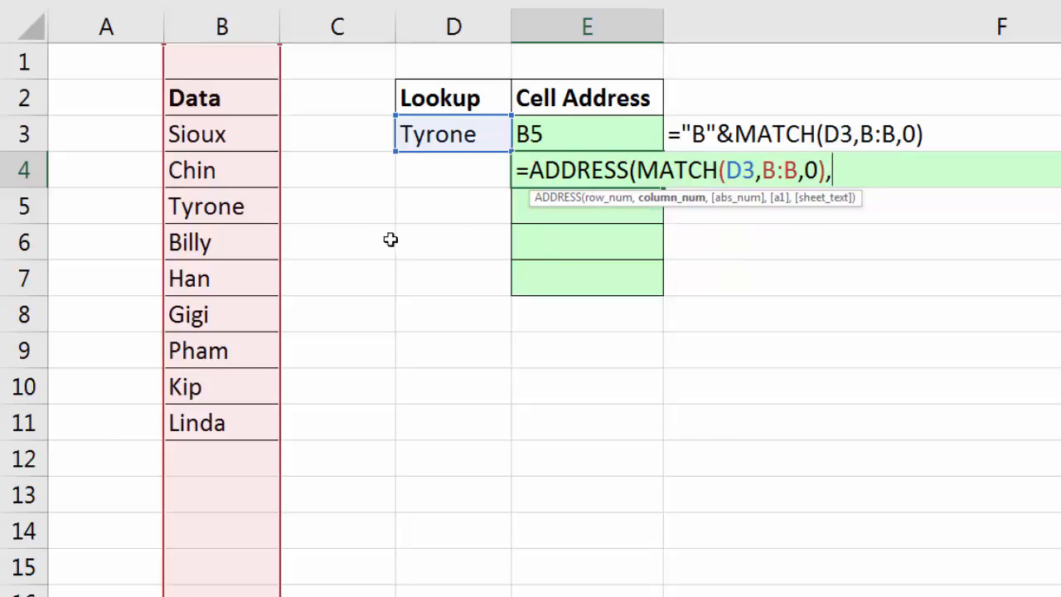
mouse_move(814, 313)
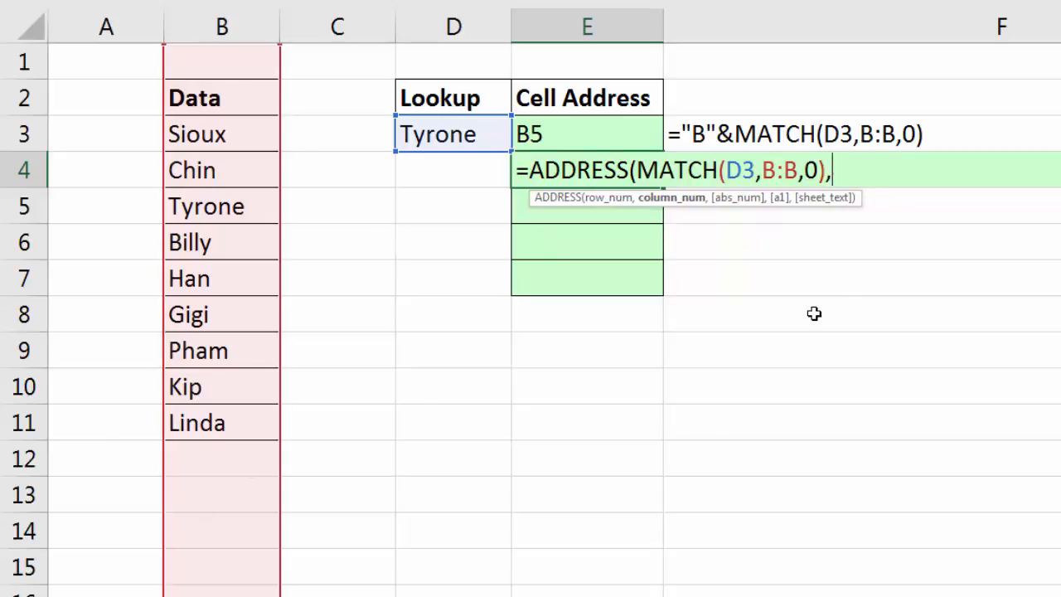
mouse_move(847, 300)
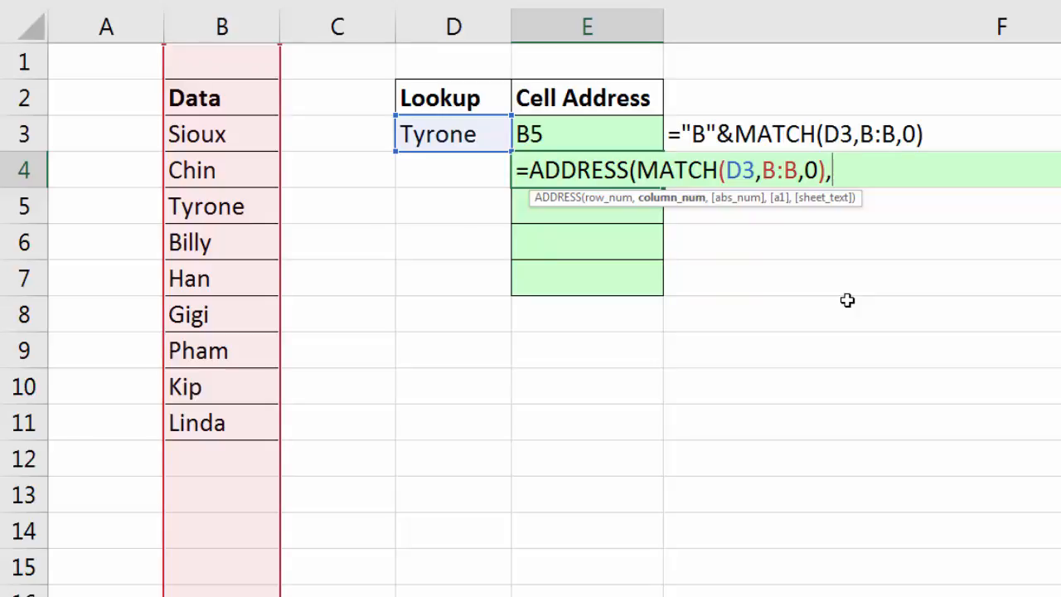
text(col)
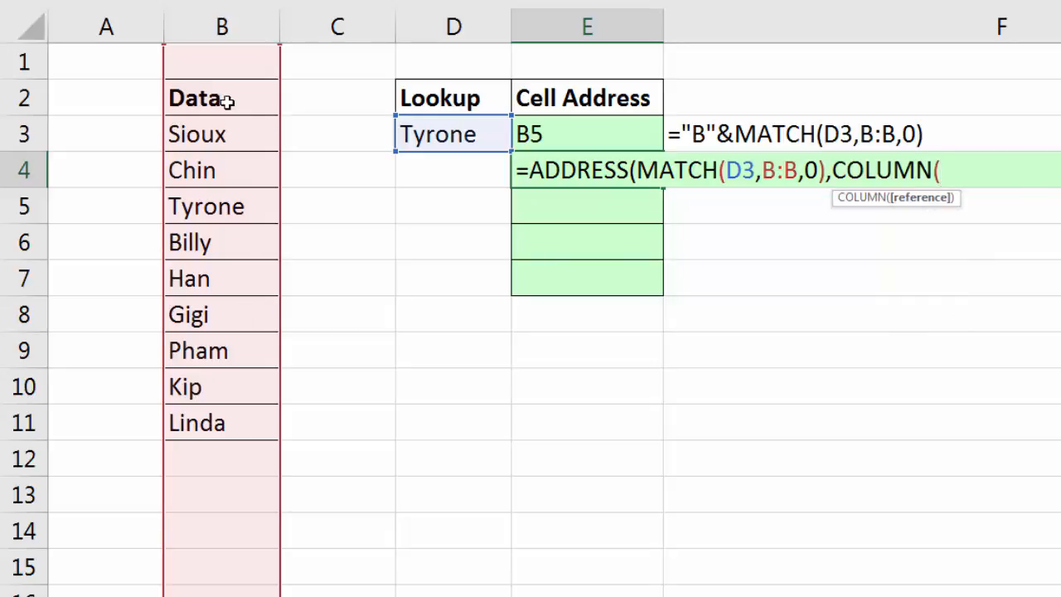
click(223, 97)
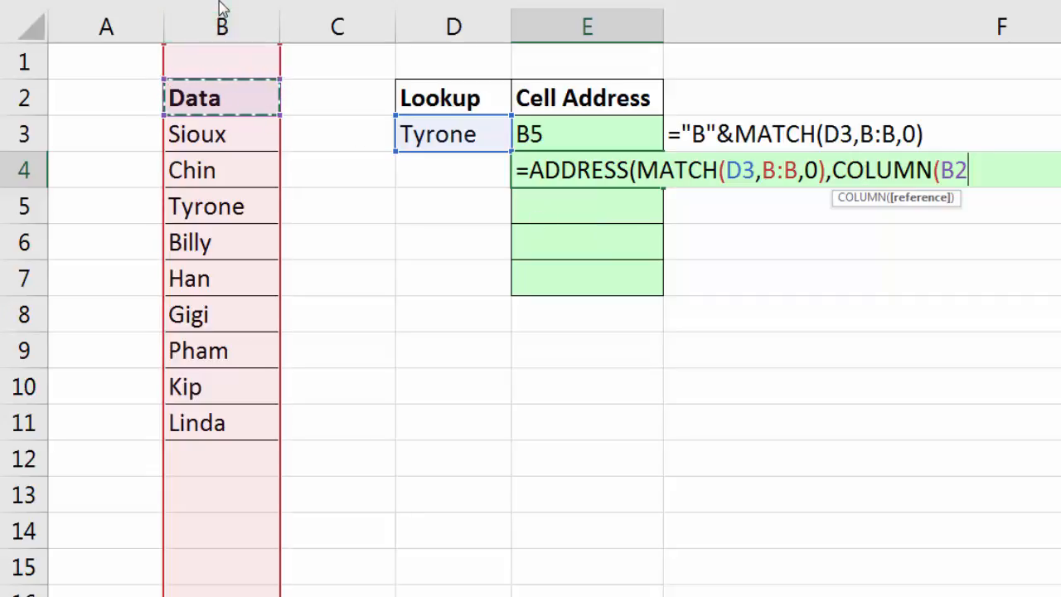
mouse_move(1050, 285)
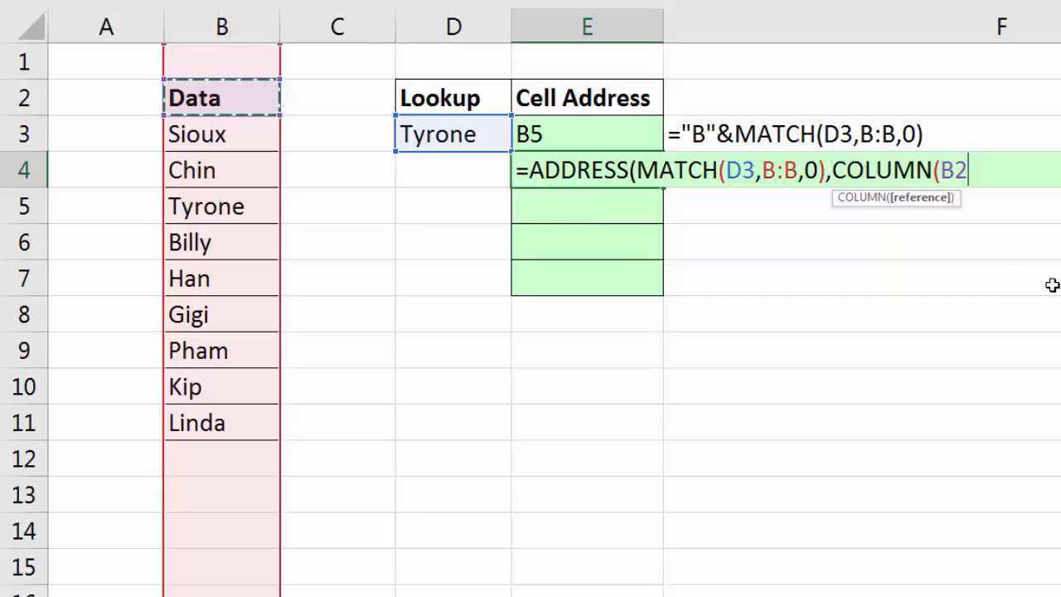
mouse_move(1011, 328)
text(),)
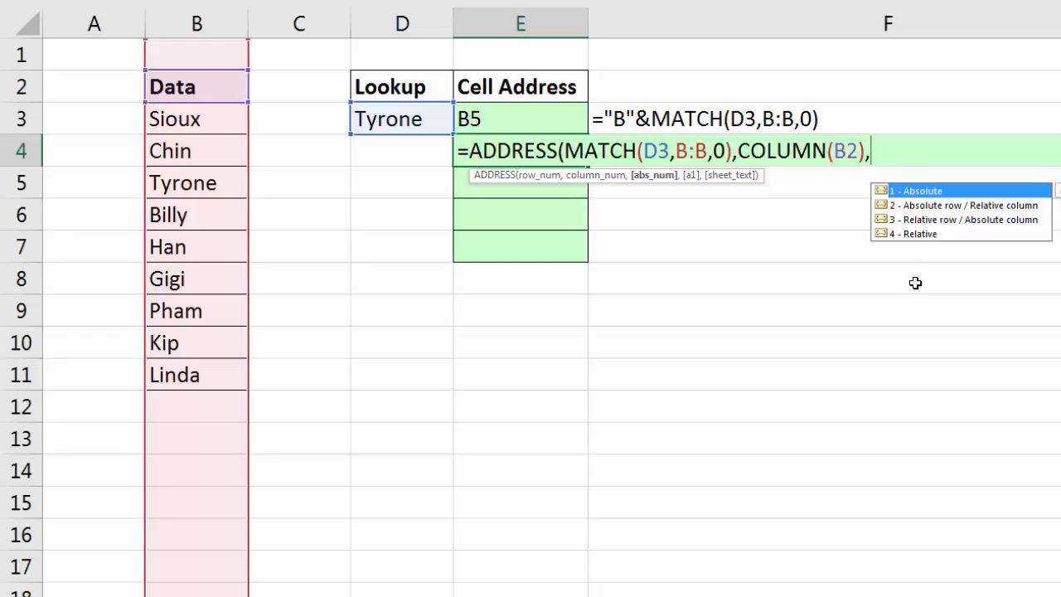
mouse_move(925, 269)
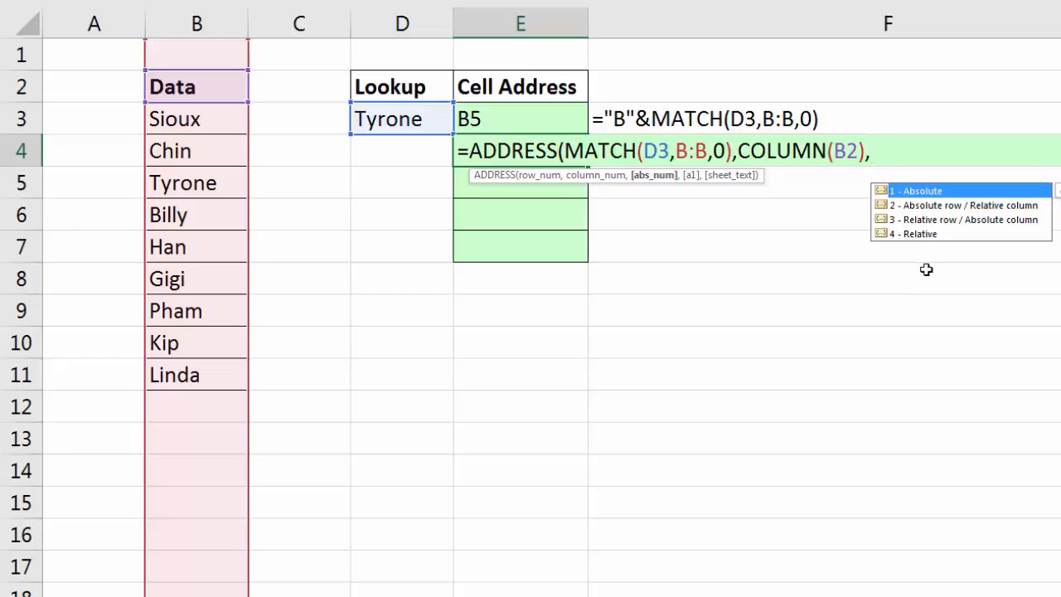
text(4)
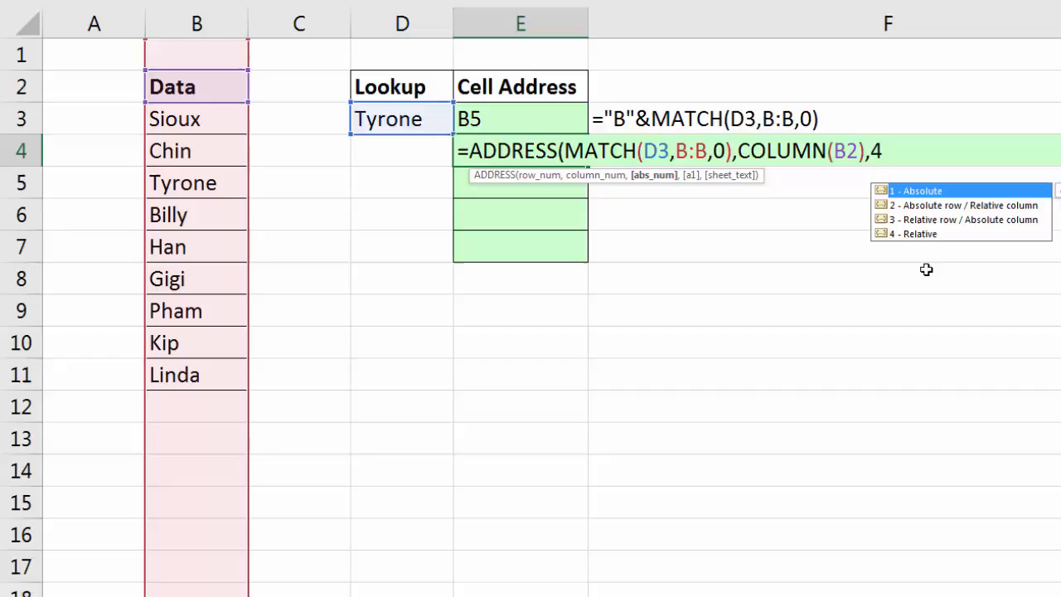
mouse_move(852, 275)
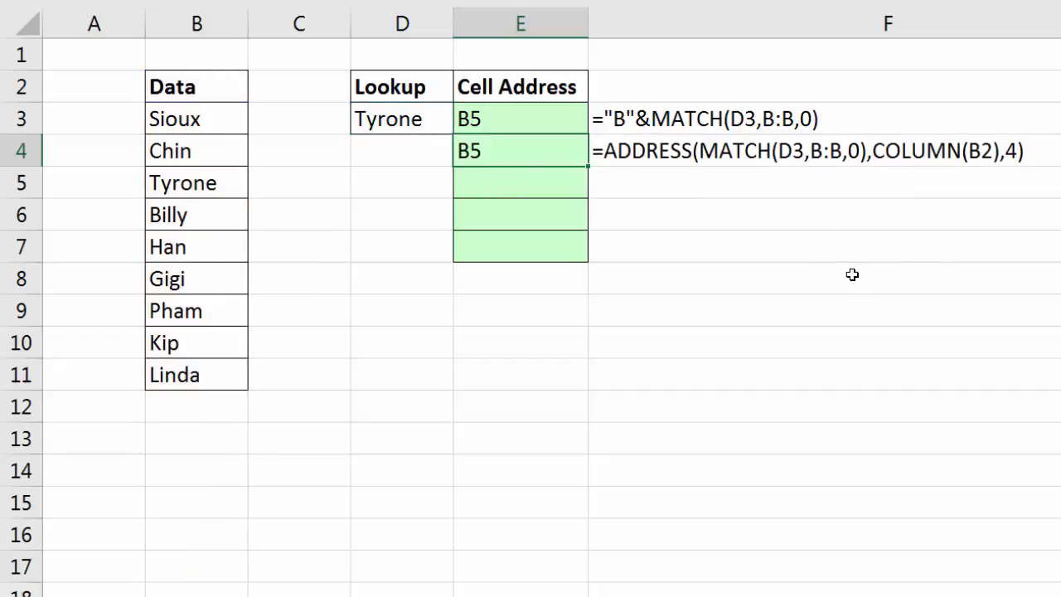
Test with a column inserted before B, then reopen the E4 formula to copy its text.
click(298, 24)
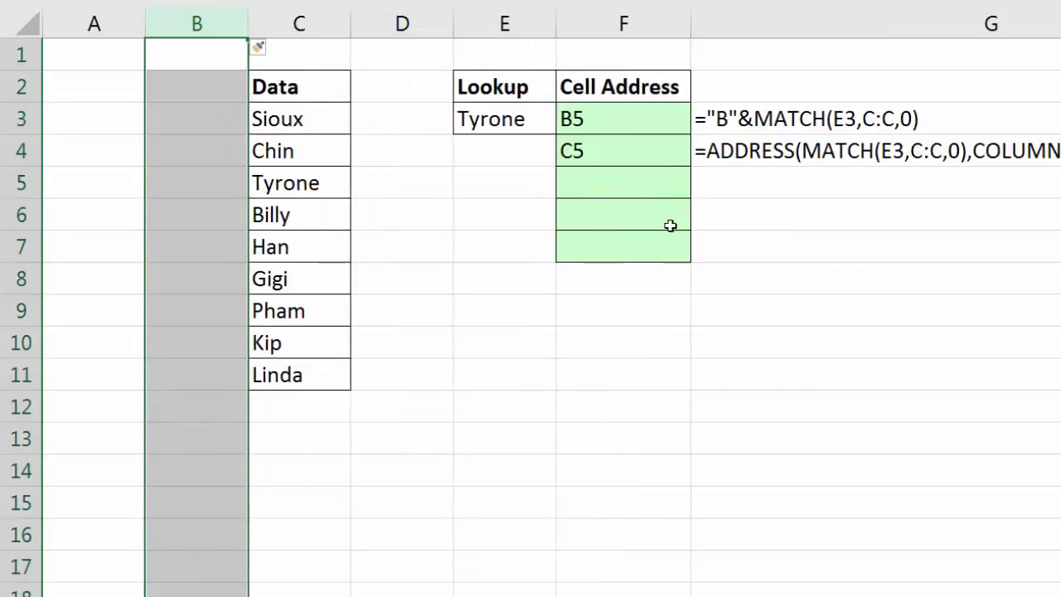
mouse_move(587, 172)
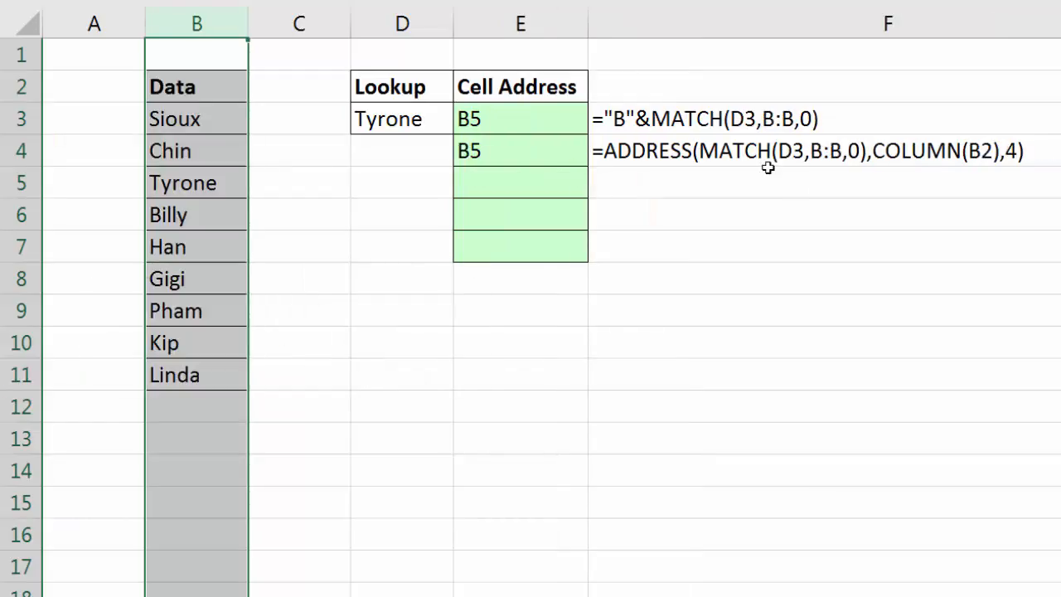
mouse_move(827, 159)
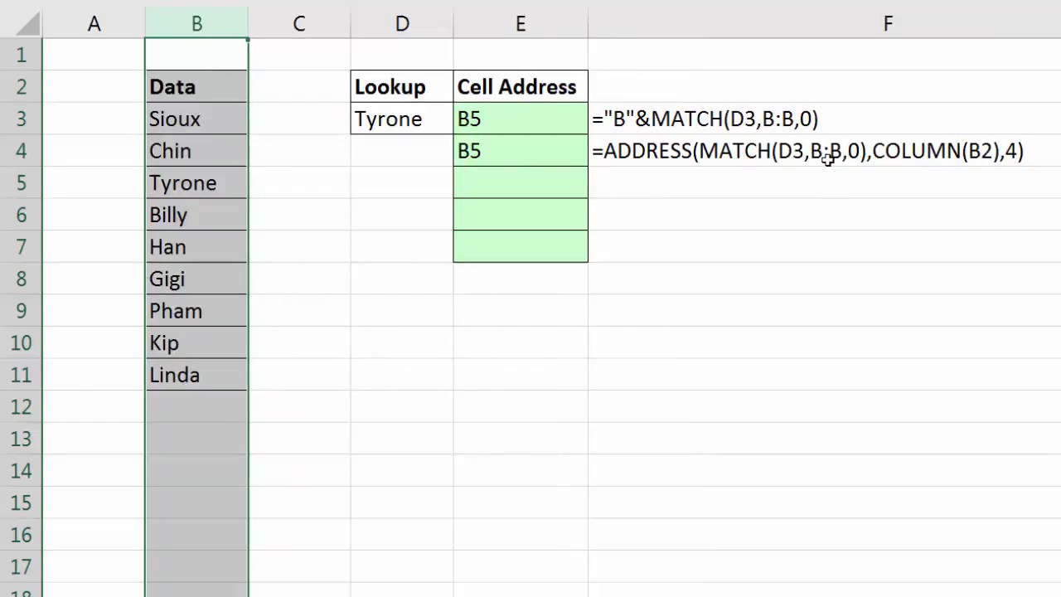
double_click(520, 150)
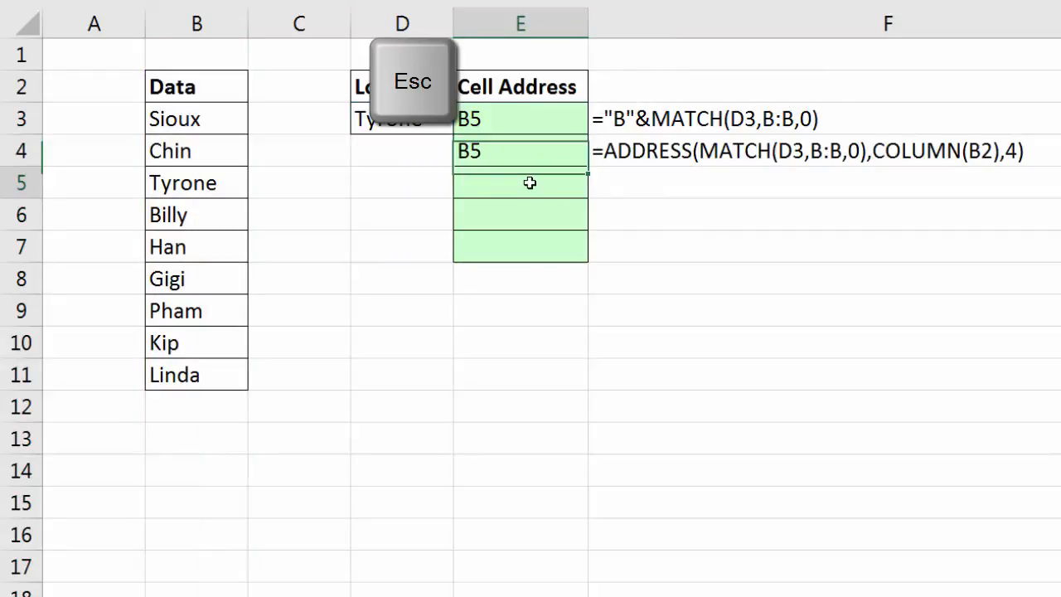
Paste into E5 and edit it to =ADDRESS(MATCH(D3,B3:B11,0)+ROW(B2),COLUMN(B2),4), returning B5.
key(ctrl+v)
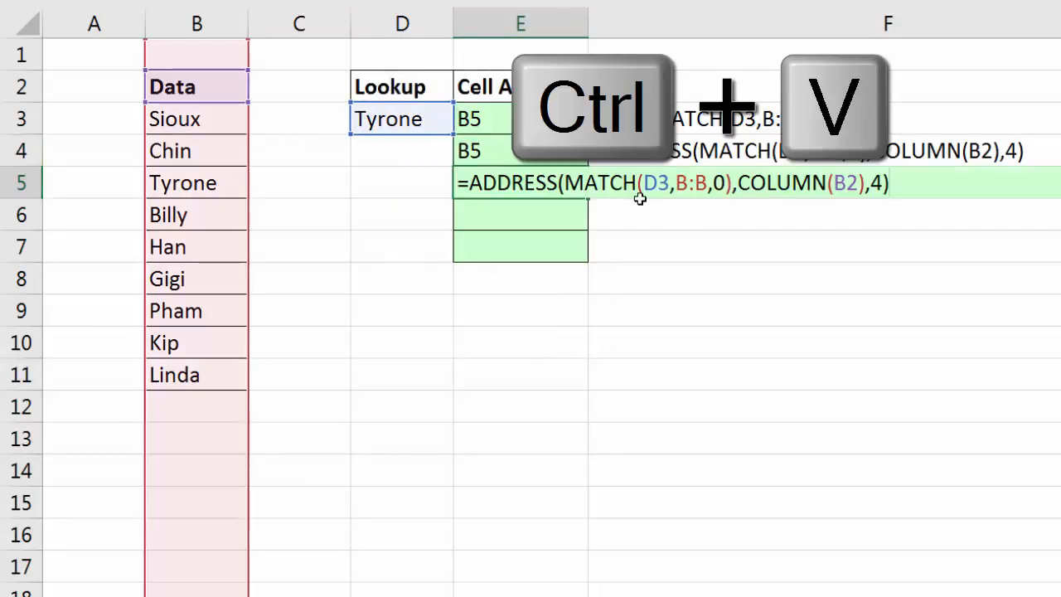
key(ctrl+v)
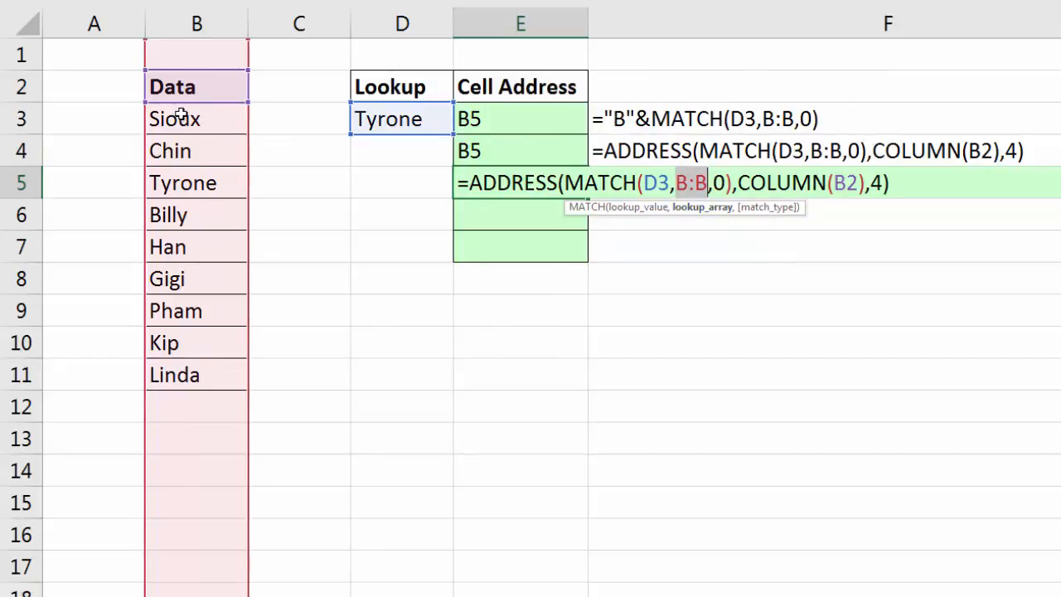
drag(196, 119, 195, 375)
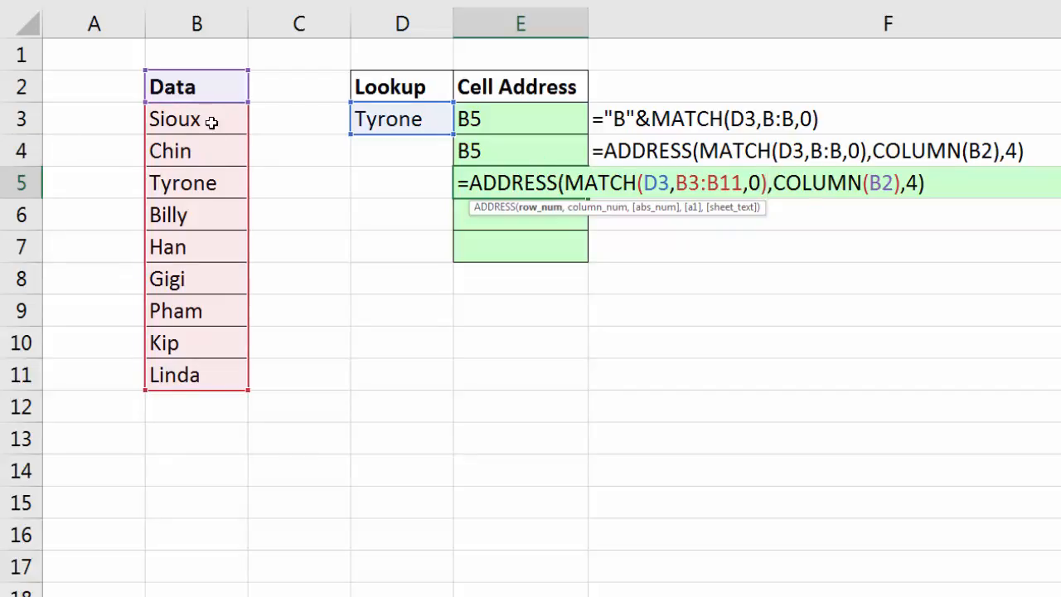
mouse_move(213, 166)
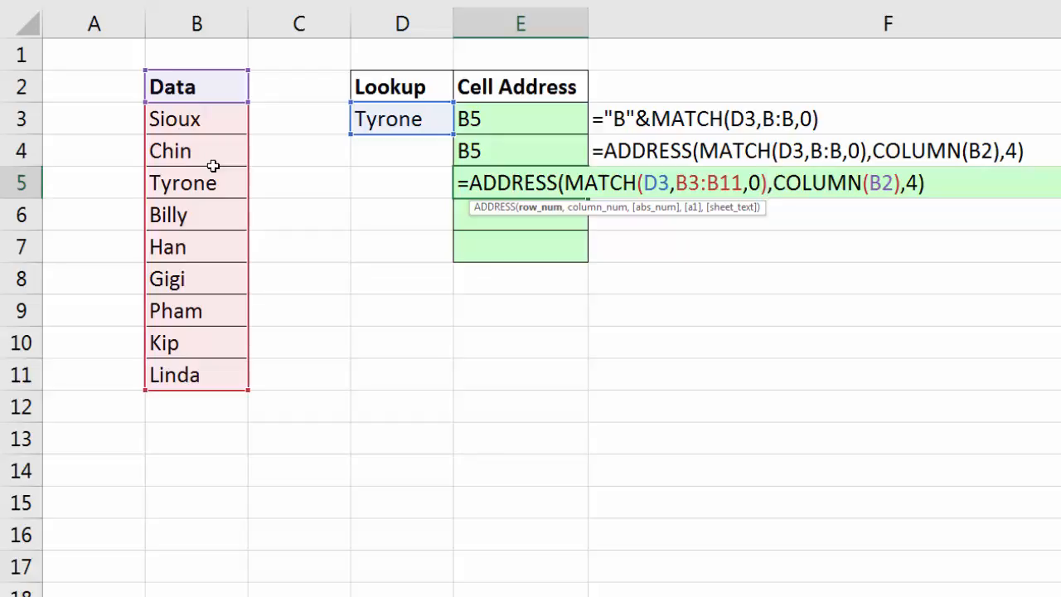
mouse_move(729, 213)
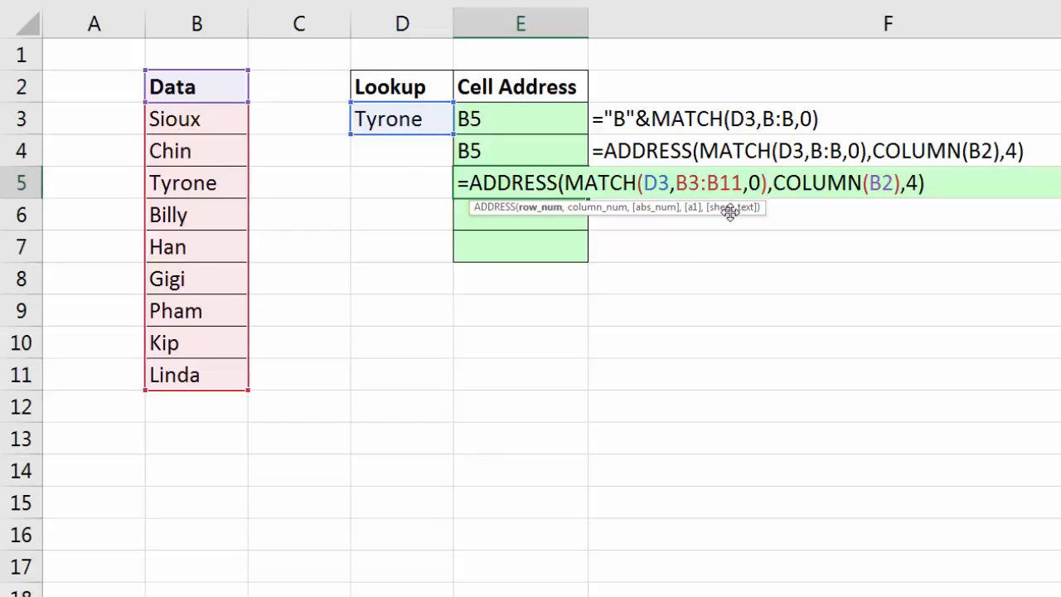
text(+ROW(B2)
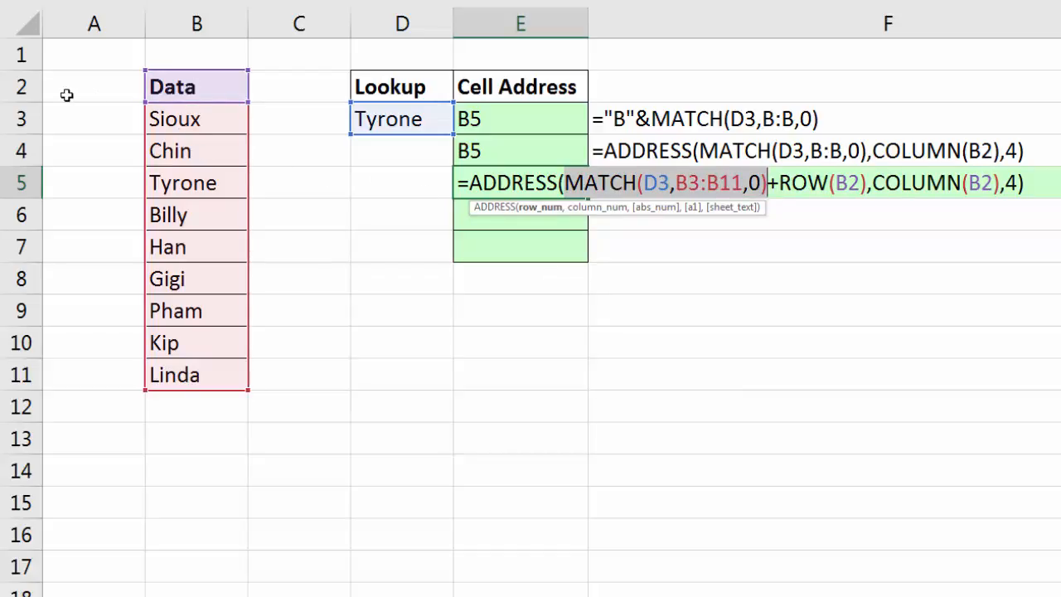
mouse_move(905, 202)
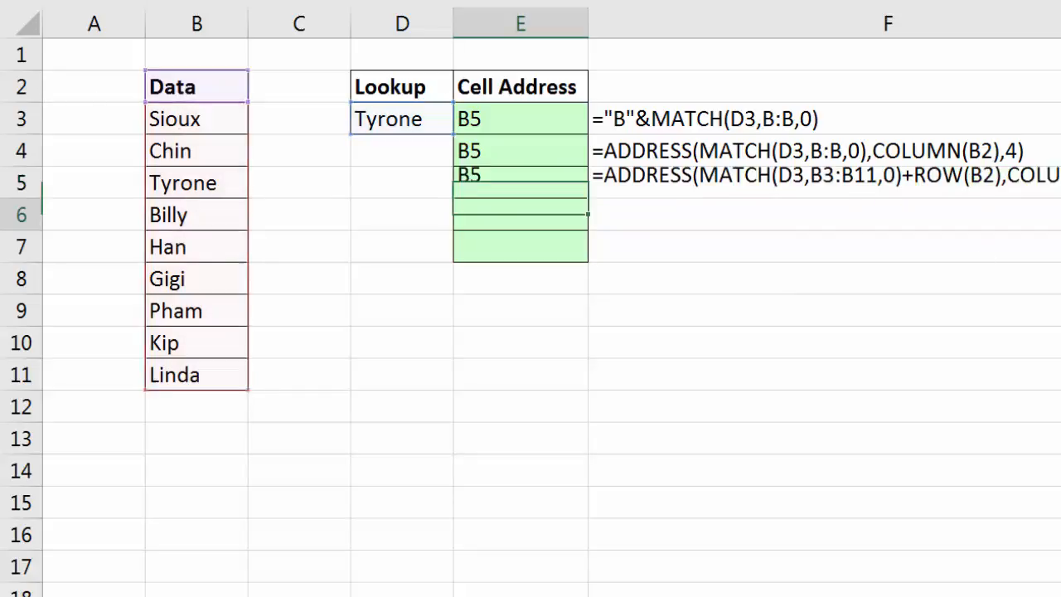
Insert a test column before the Data list and undo it, leaving the sheet unchanged.
click(195, 23)
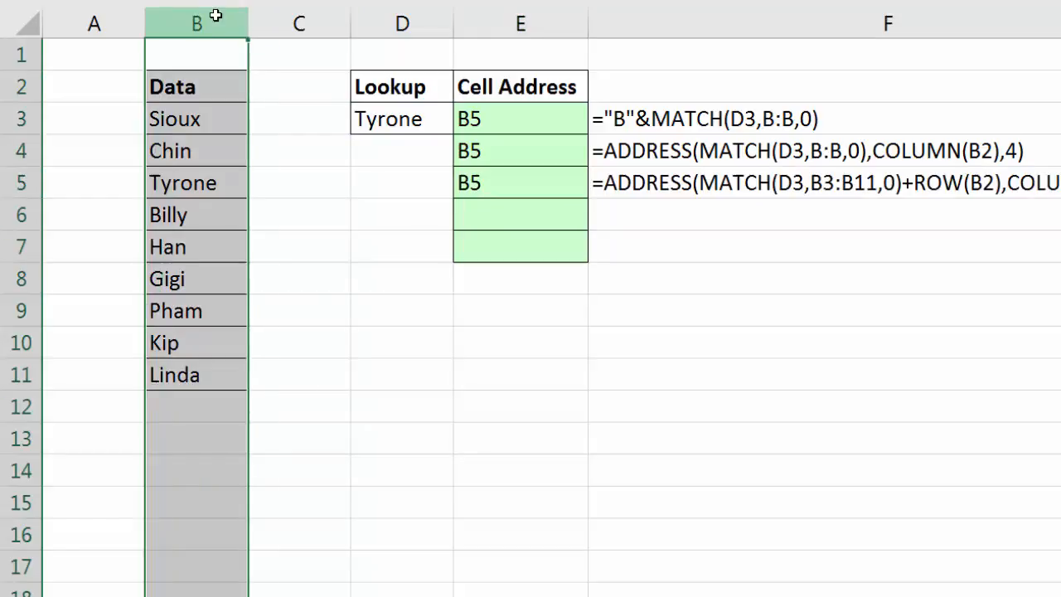
mouse_move(345, 143)
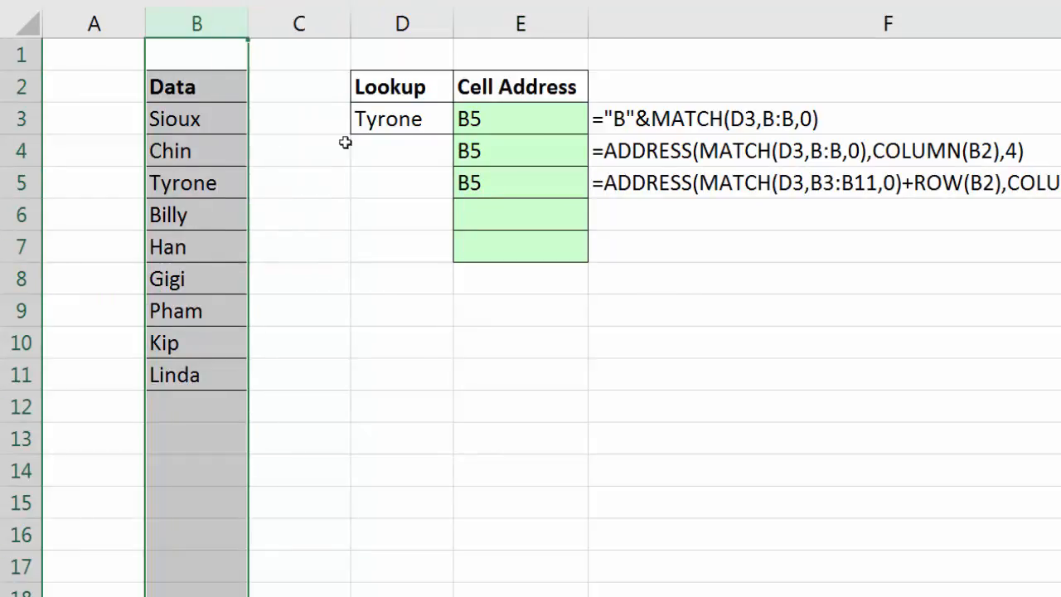
key(ctrl+z)
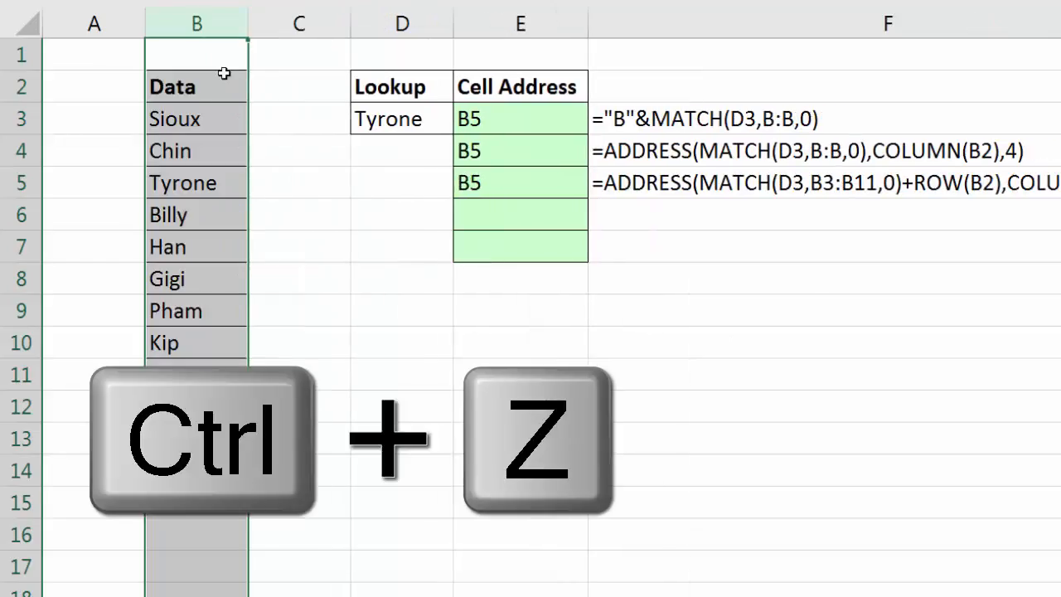
key(ctrl+z)
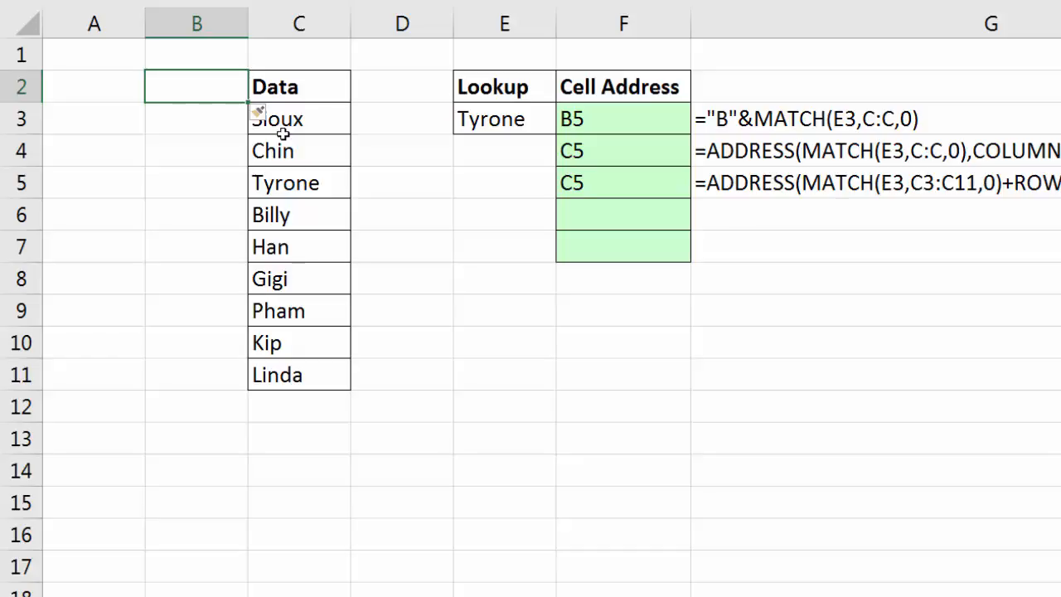
key(ctrl+z)
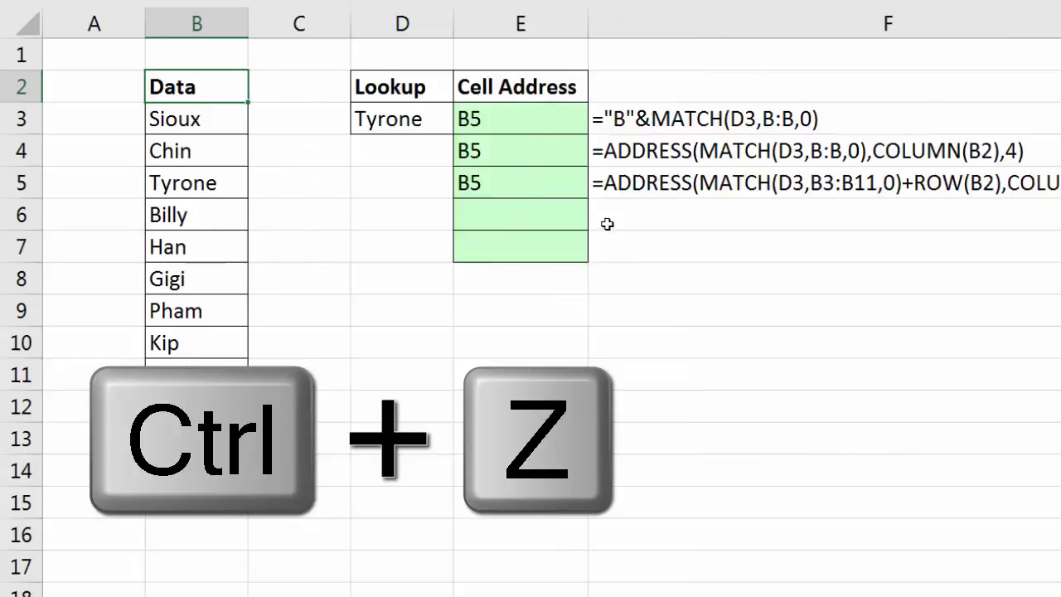
key(ctrl+z)
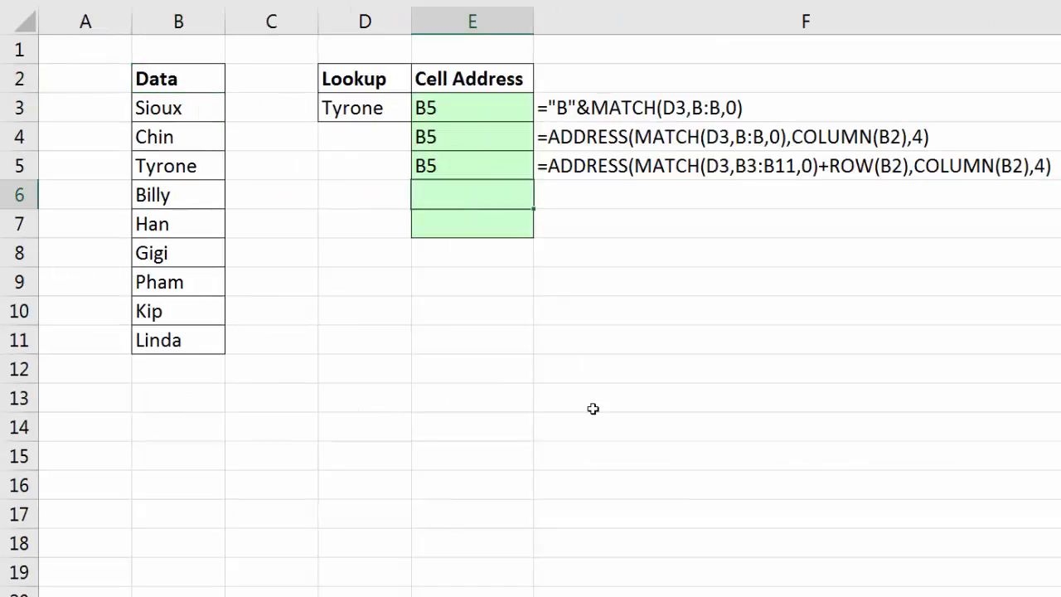
Enter =INDEX(B3:B11,MATCH(D3,B3:B11,0)) in E6, showing Tyrone, and reopen it for editing.
text(=)
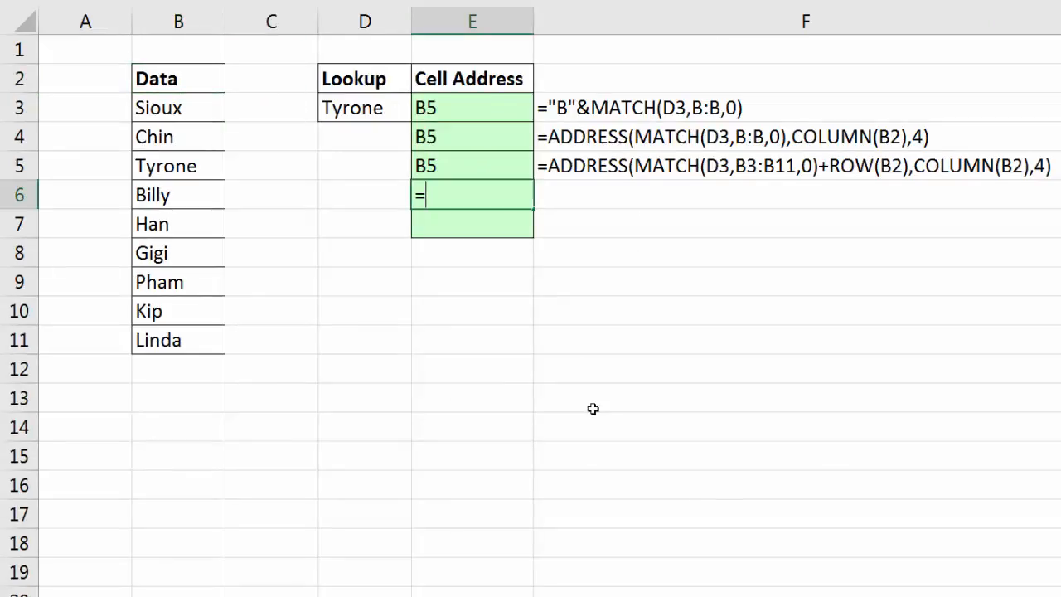
text(INDEX(B3:B11)
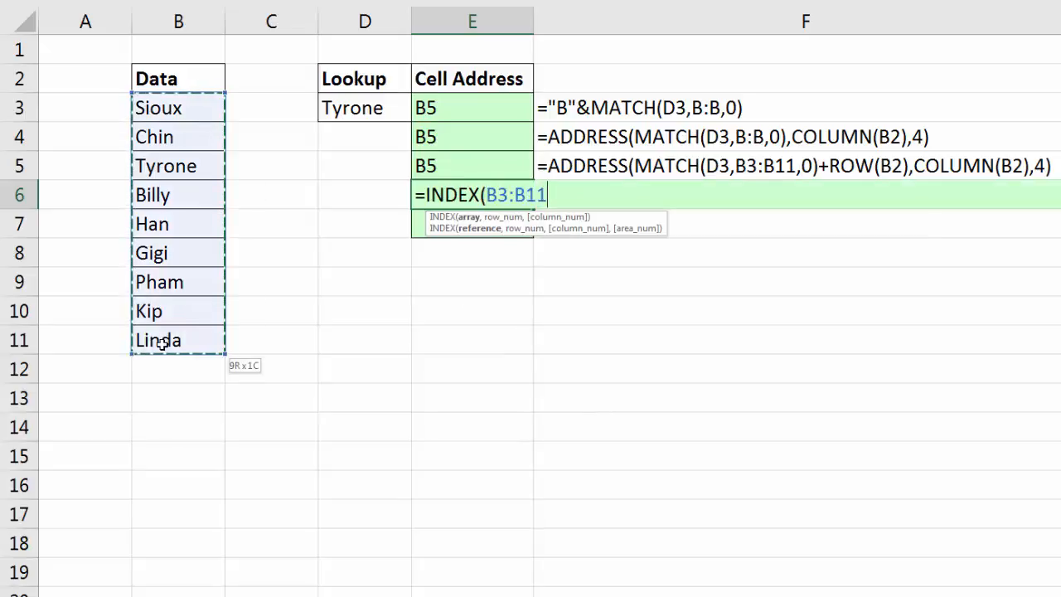
text(,)
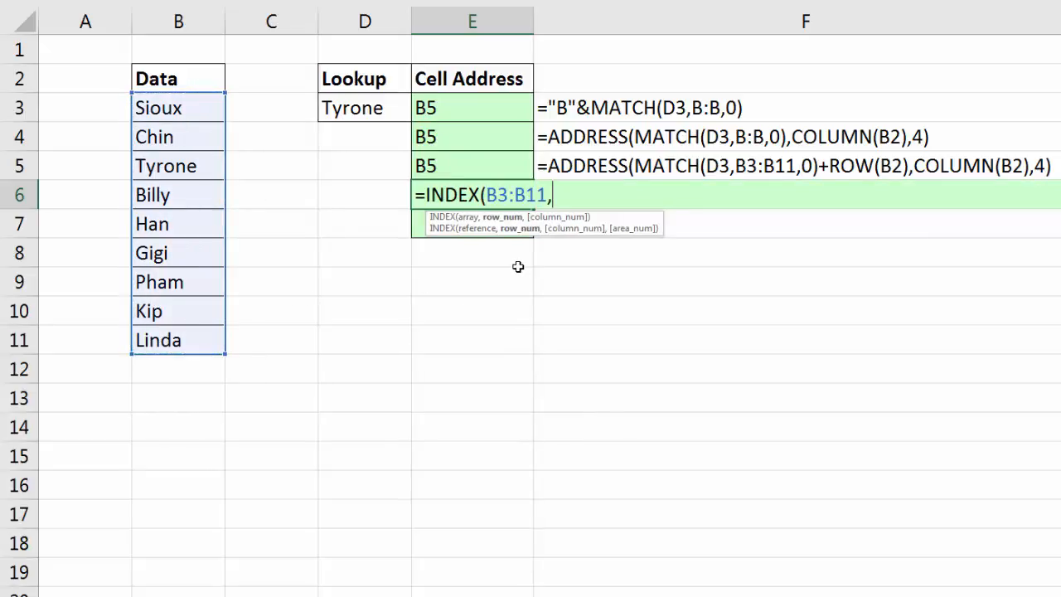
text(n)
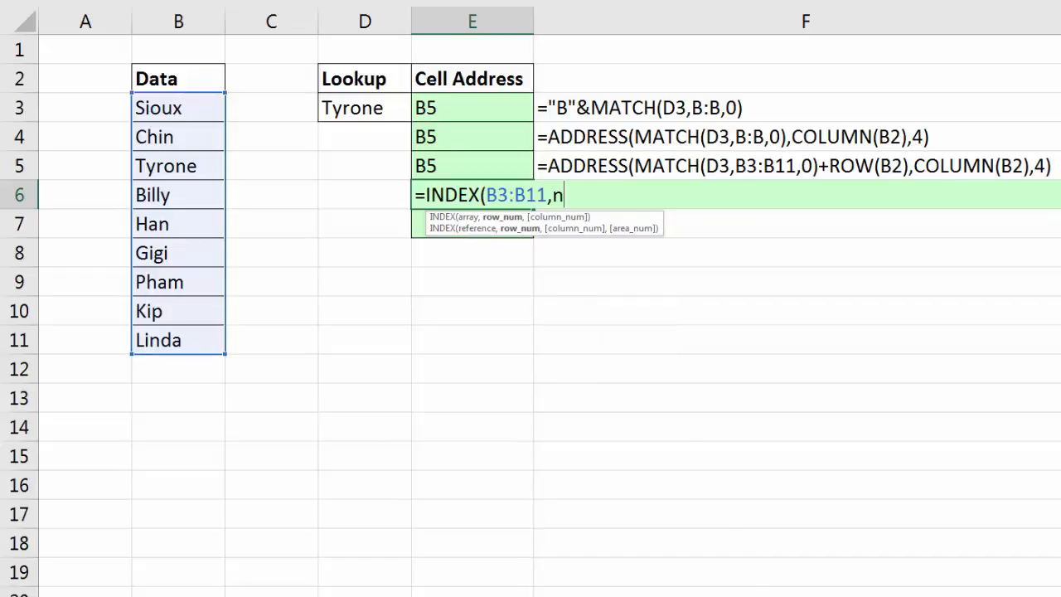
text(MATCH()
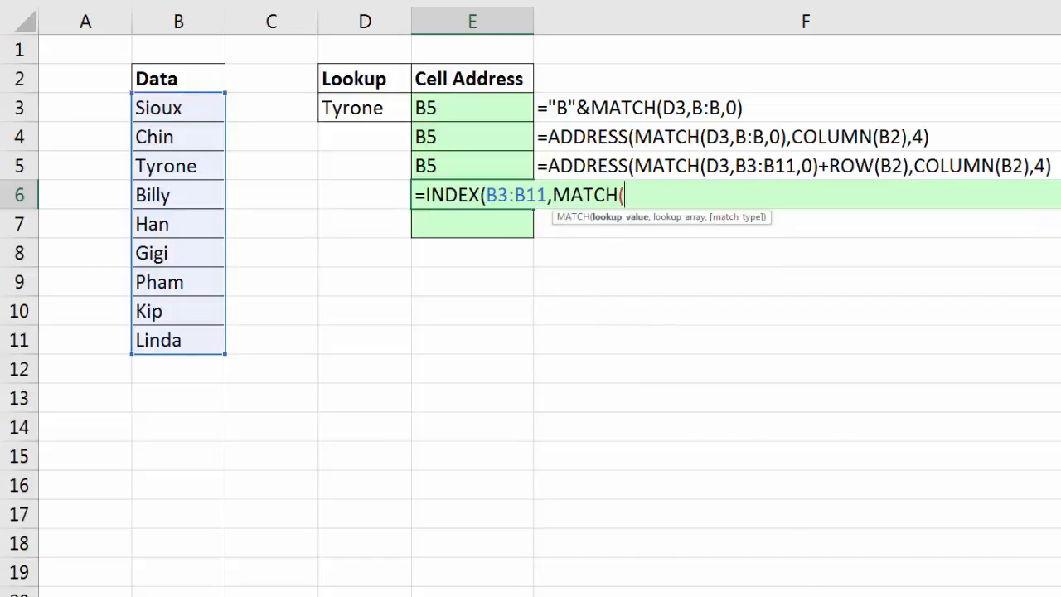
click(351, 108)
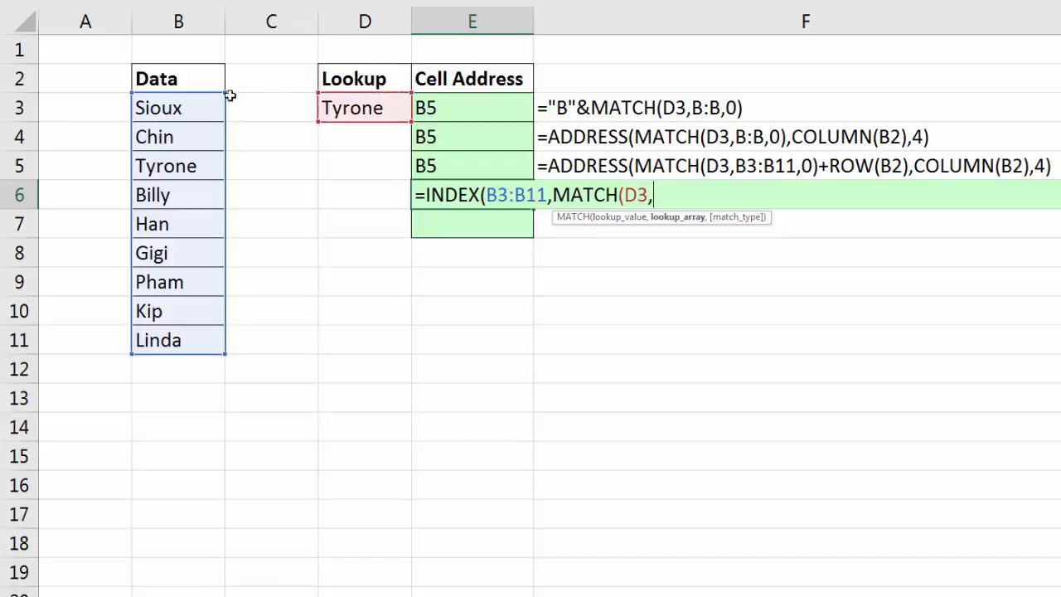
drag(179, 108, 179, 340)
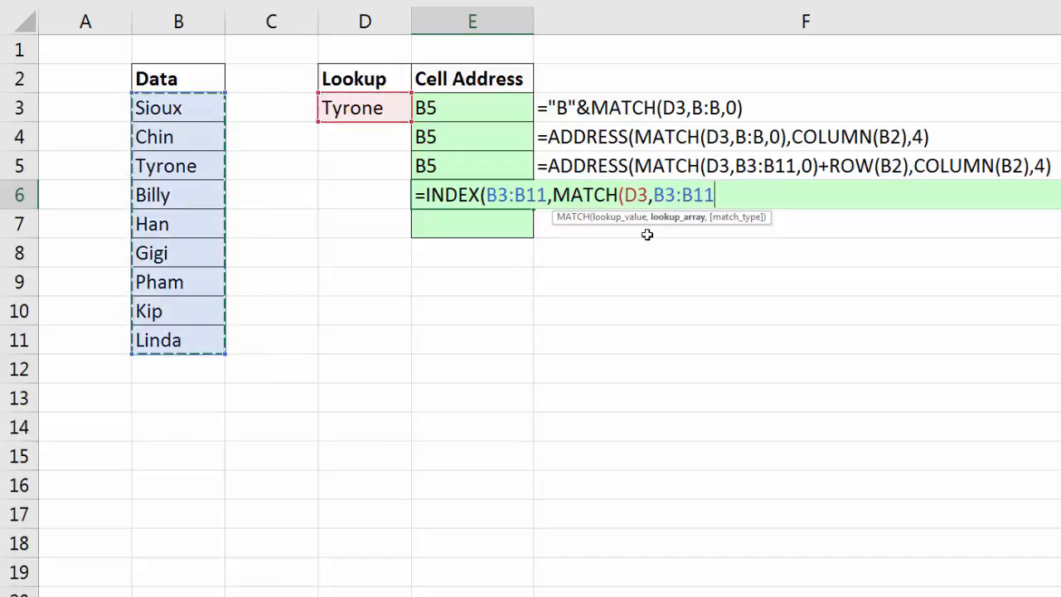
text(,)
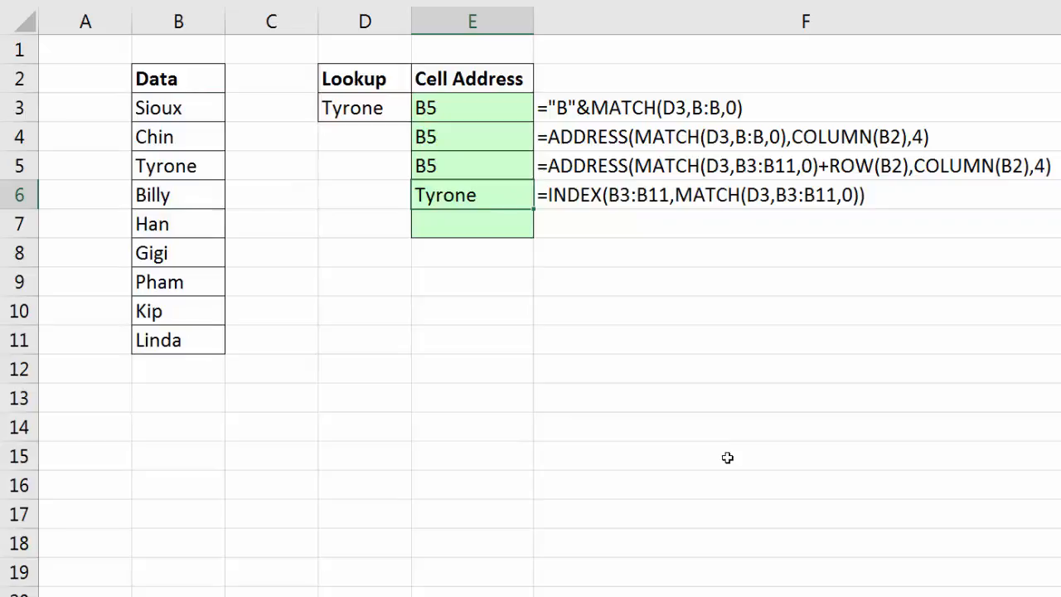
double_click(444, 194)
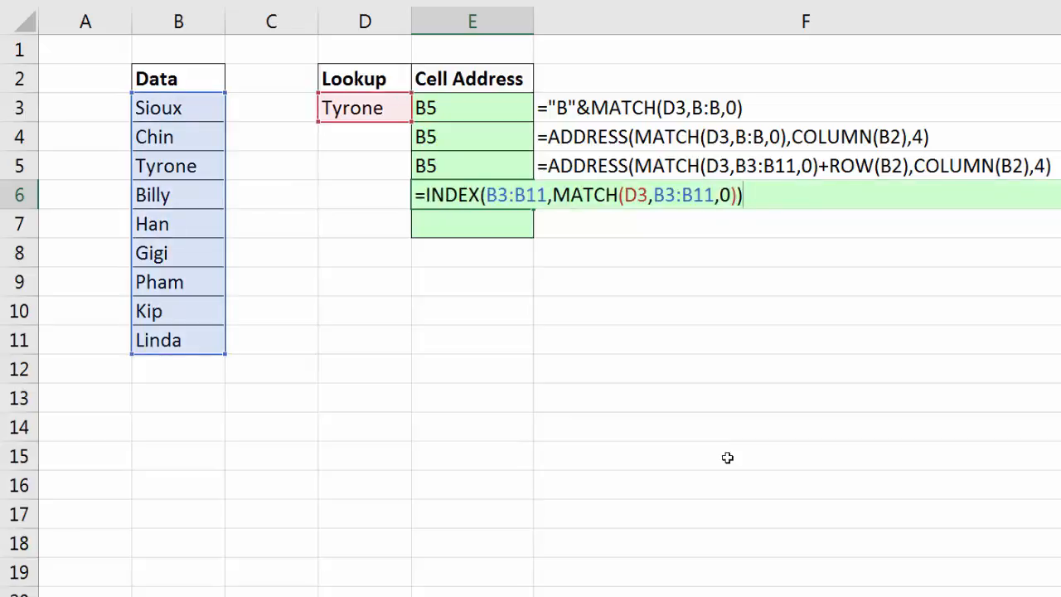
mouse_move(574, 307)
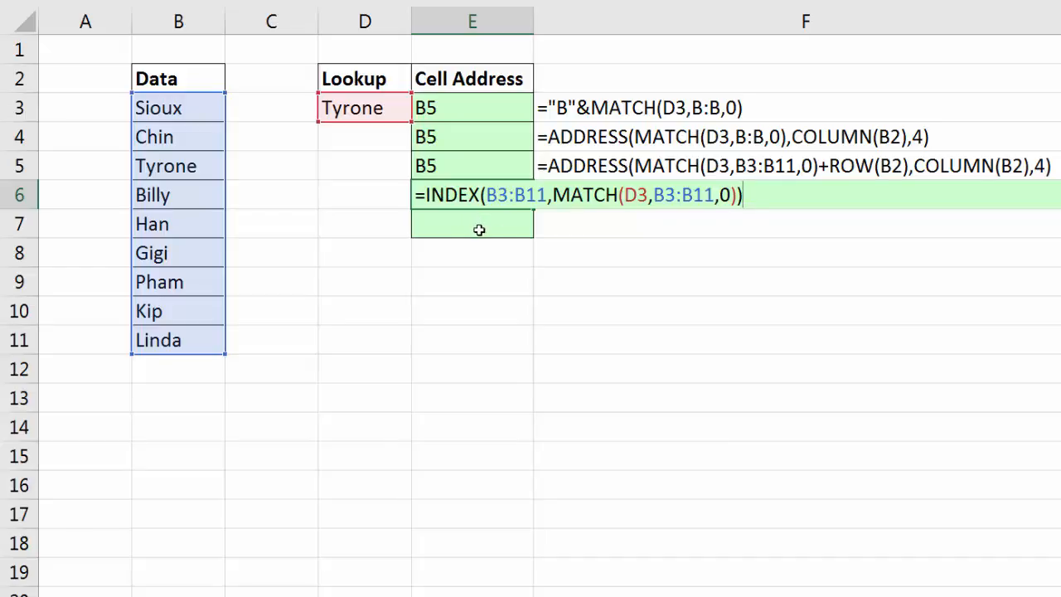
mouse_move(315, 175)
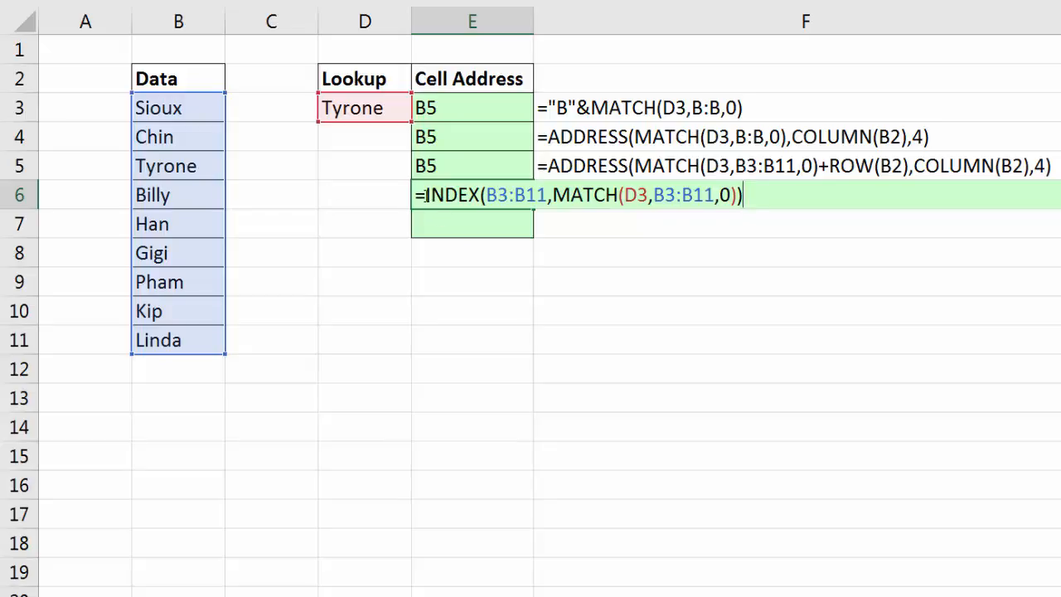
Wrap E6 as =CELL("address",INDEX(...)) so it returns $B$5 instead of Tyrone.
text(cell)
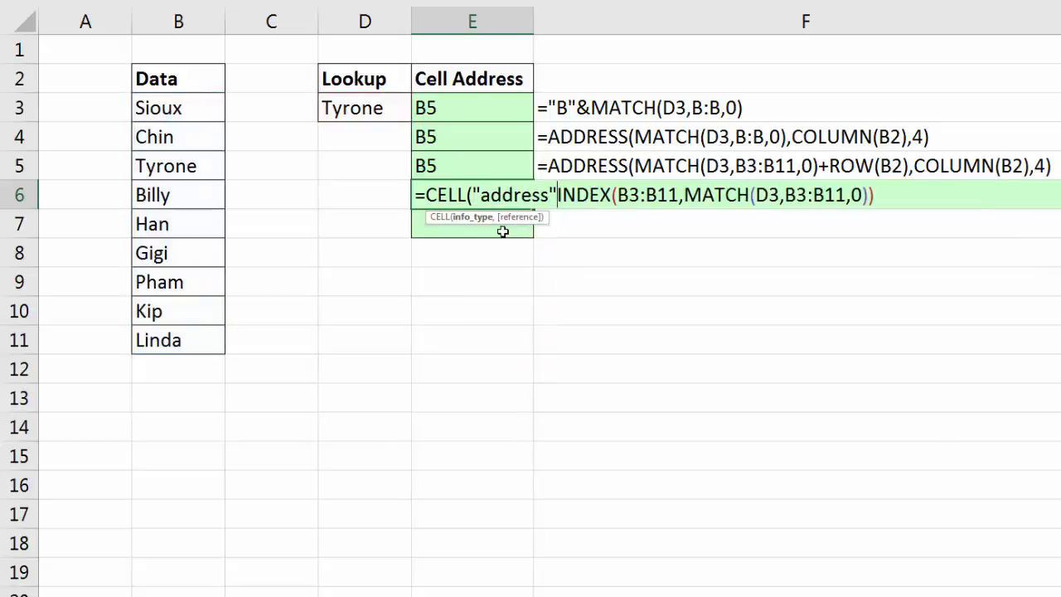
text(,)
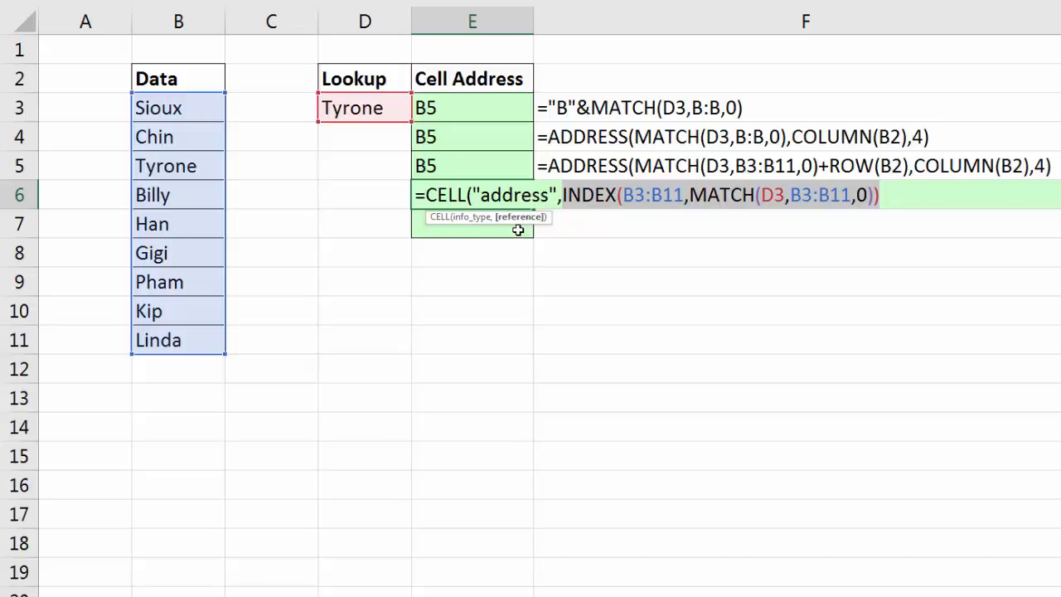
mouse_move(872, 199)
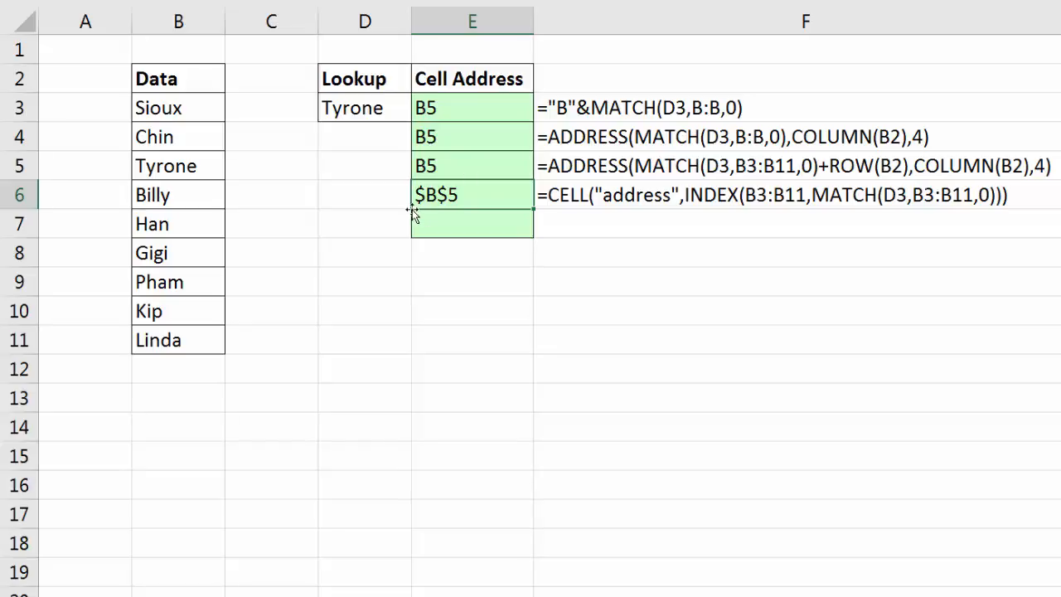
mouse_move(683, 207)
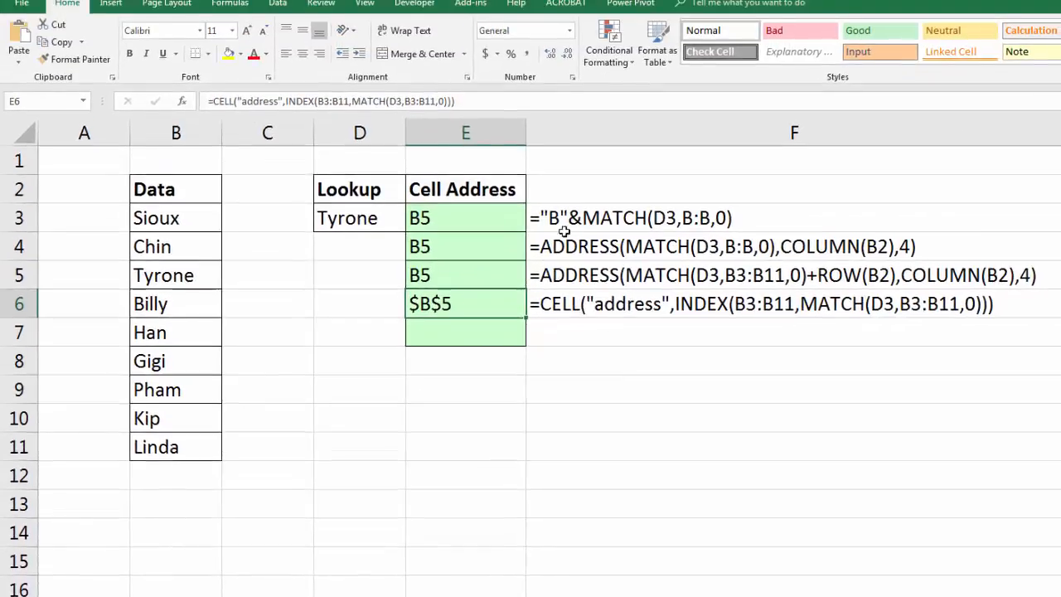
click(229, 3)
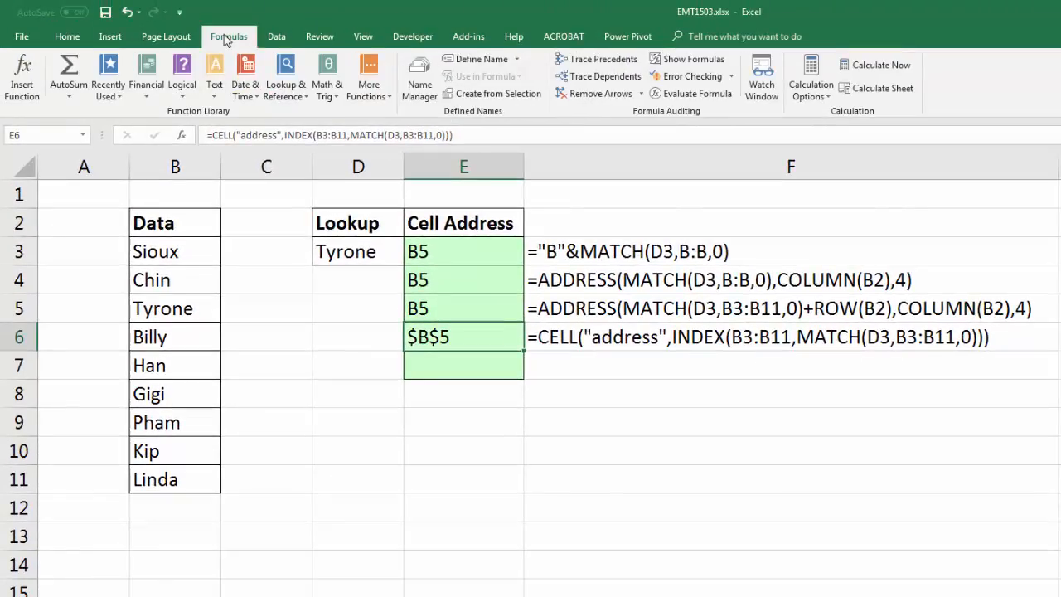
click(697, 93)
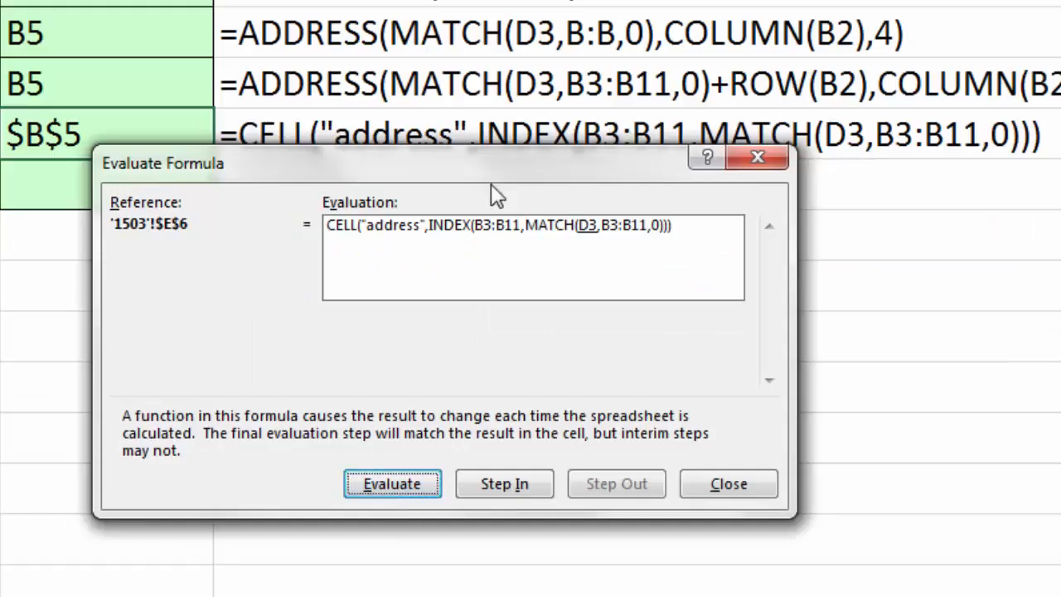
click(391, 484)
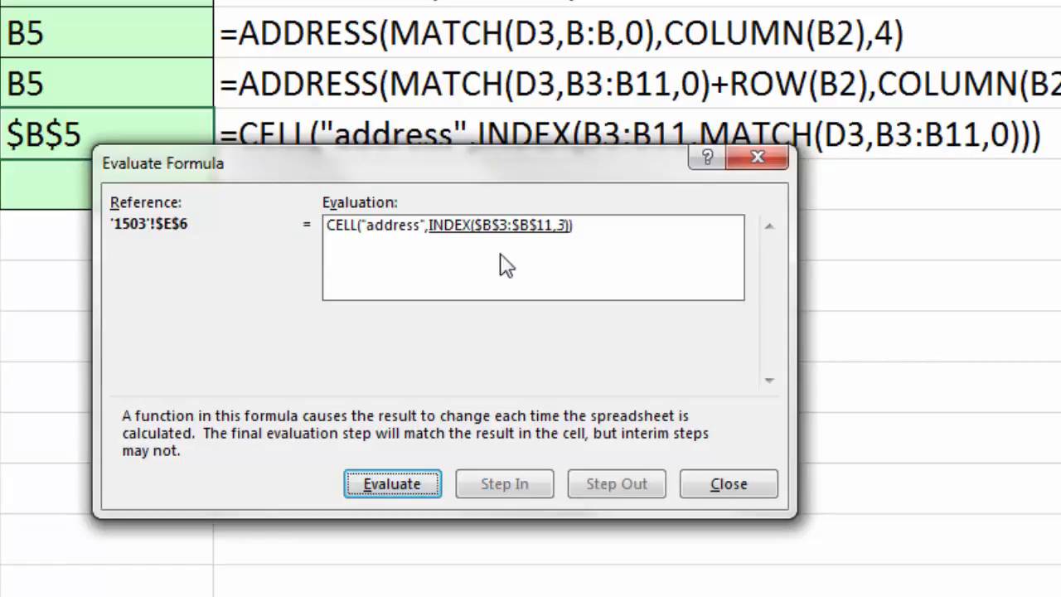
click(391, 484)
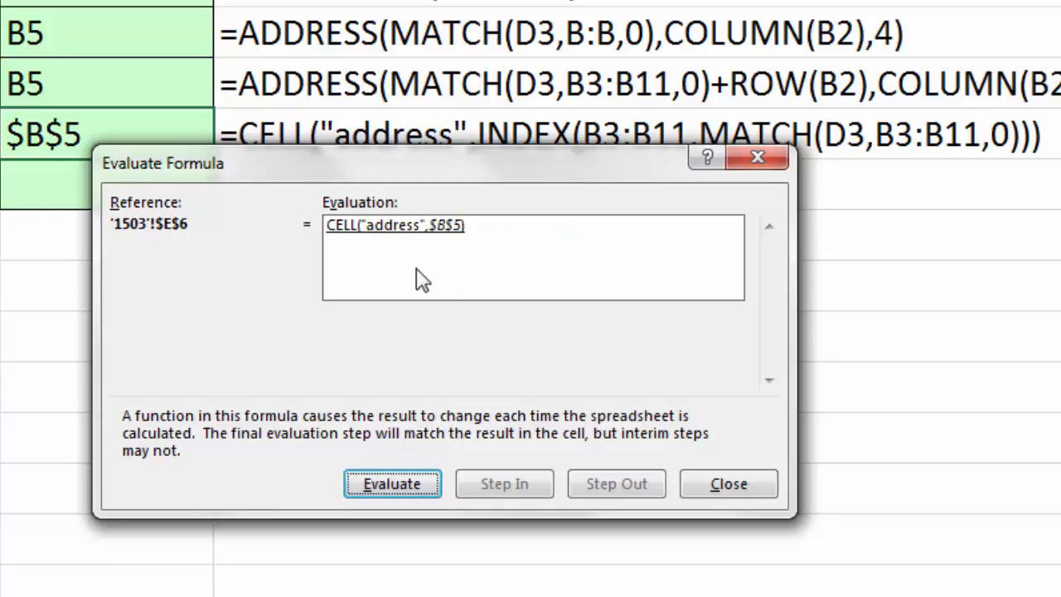
mouse_move(488, 269)
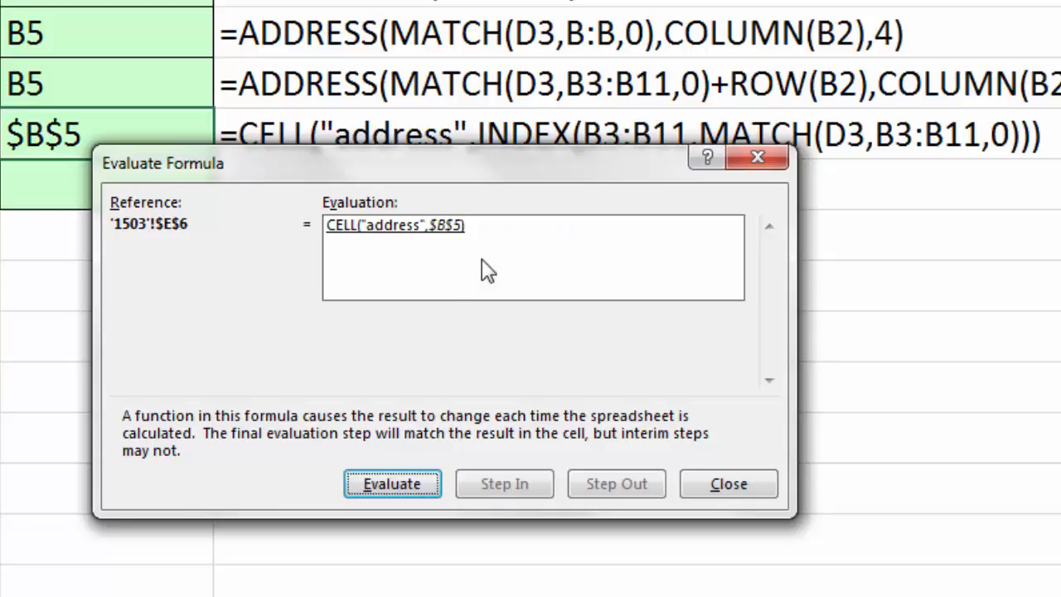
mouse_move(438, 473)
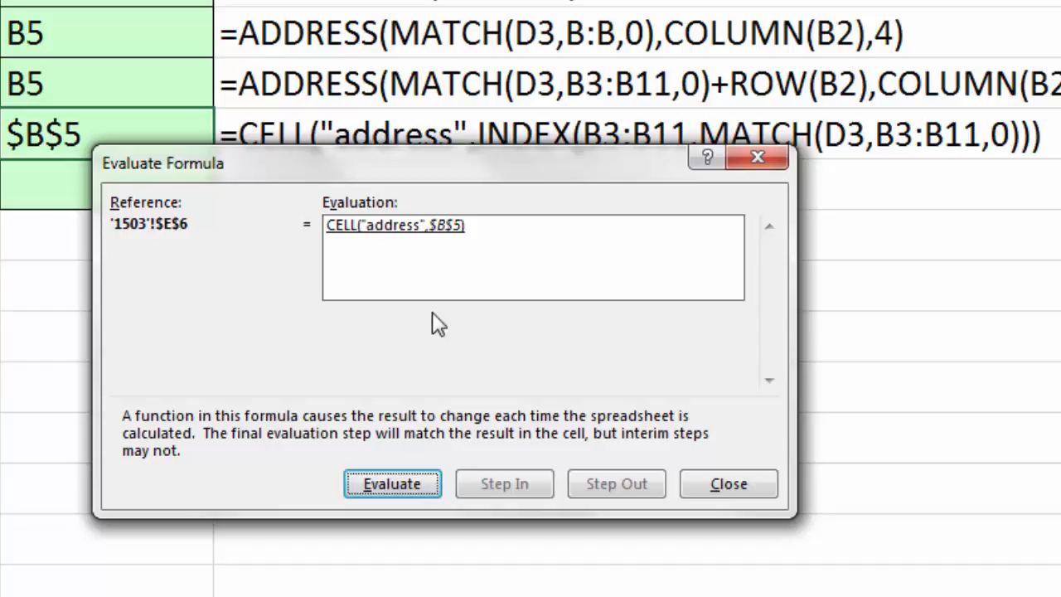
click(727, 484)
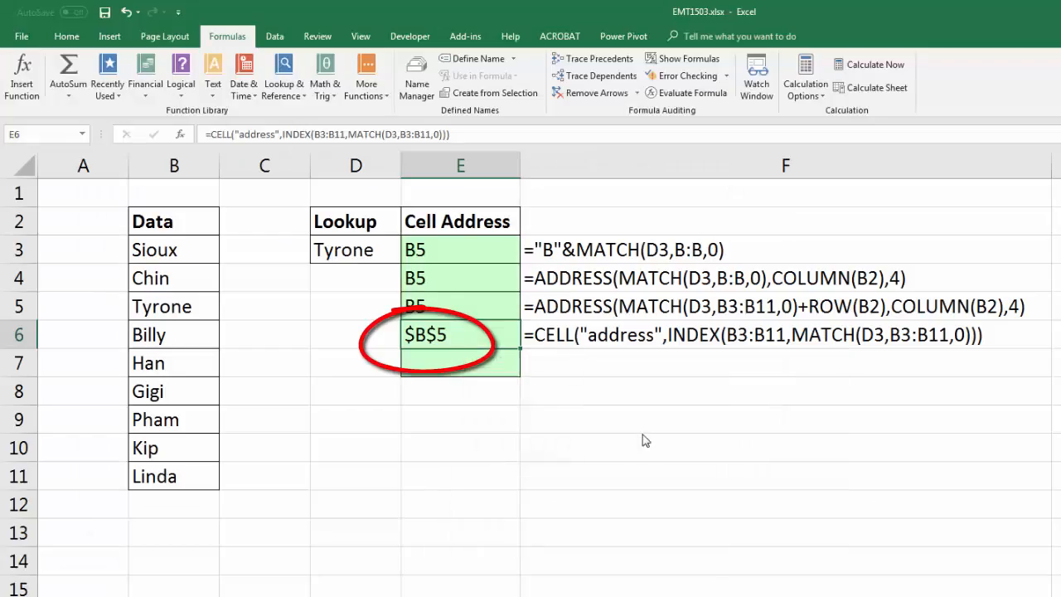